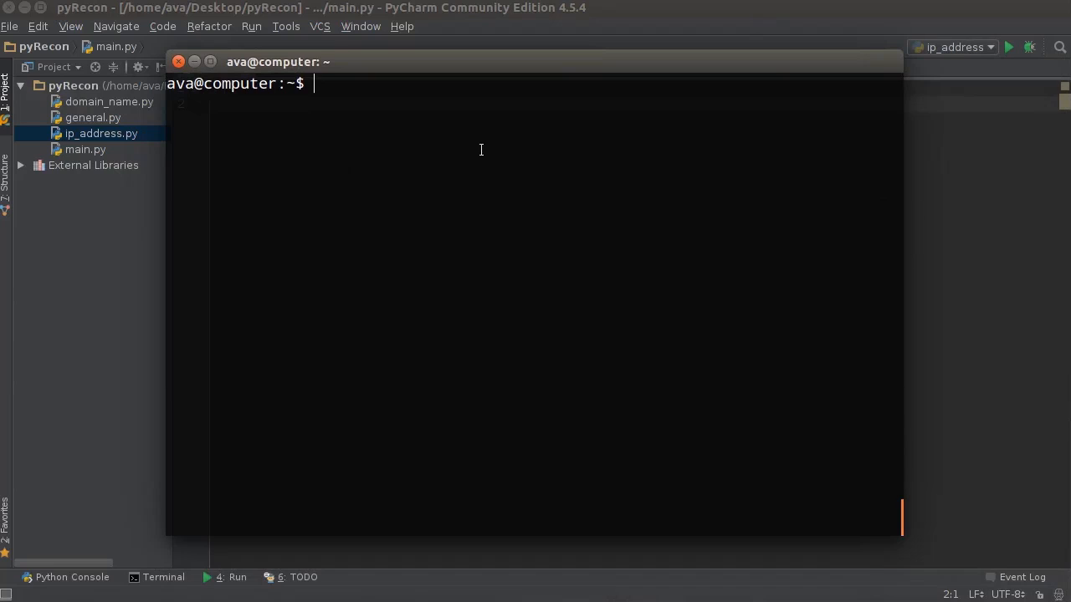
{"action": "mouse_move", "coordinate": [471, 107]}
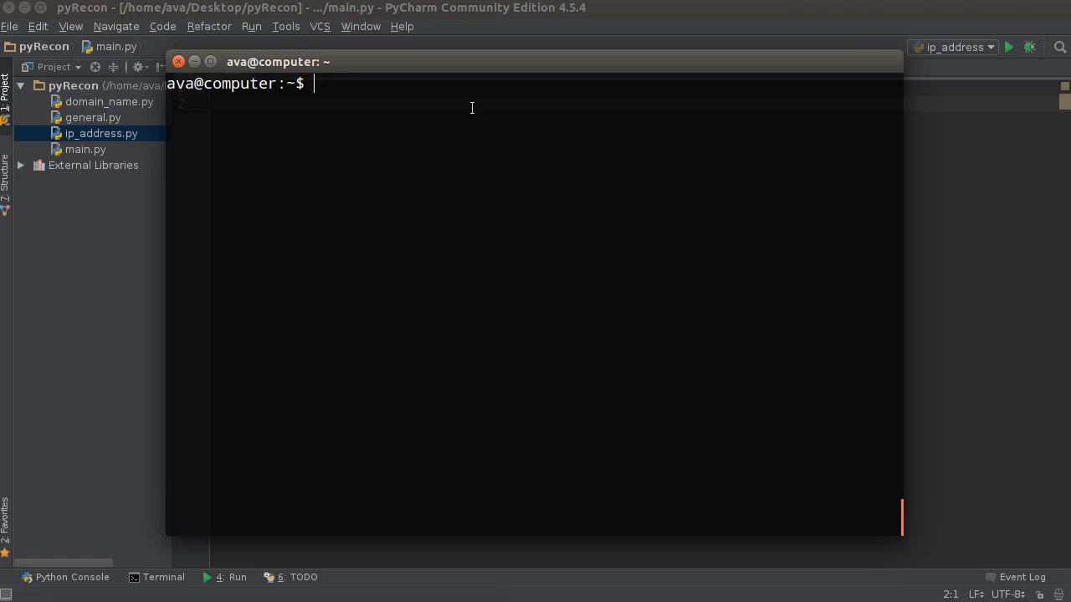
Run a fast nmap scan (nmap -F) of 54.186.250.79 in the terminal.
{"action": "type", "text": "nmap"}
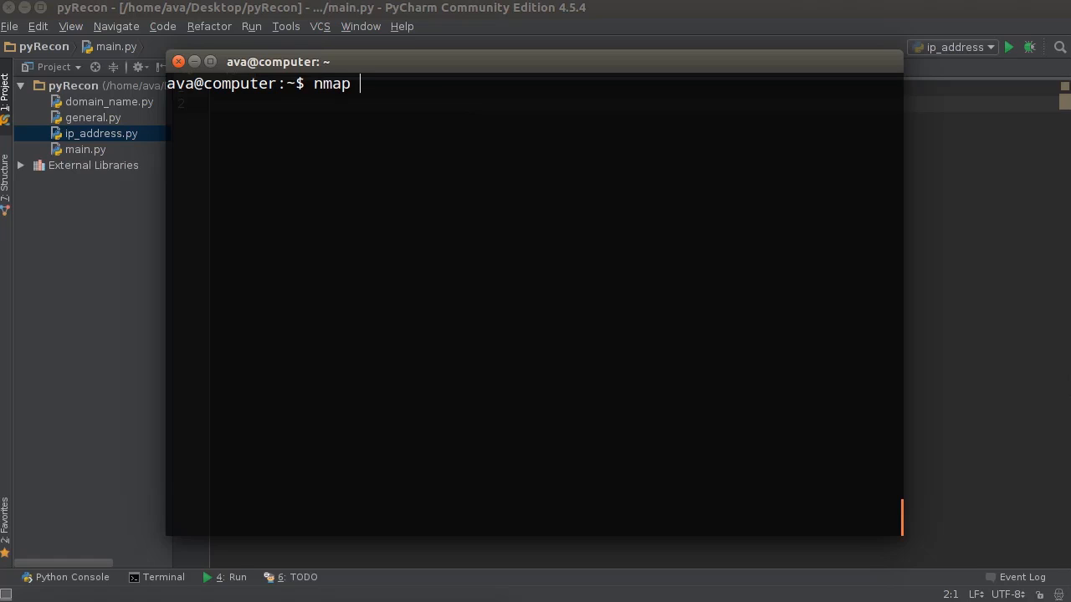
{"action": "type", "text": "-F"}
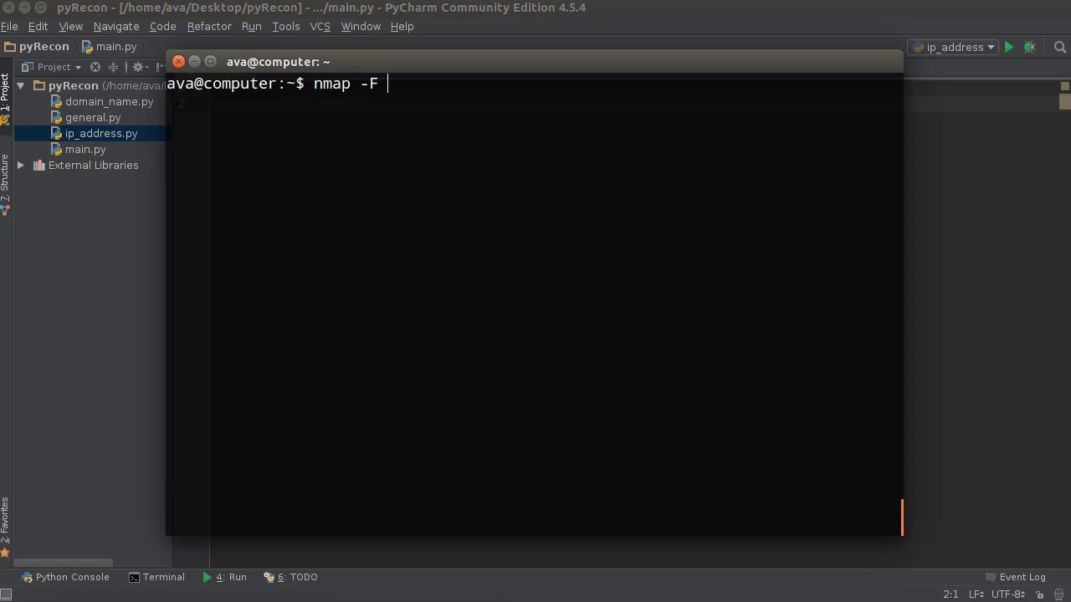
{"action": "key", "text": "BackSpace"}
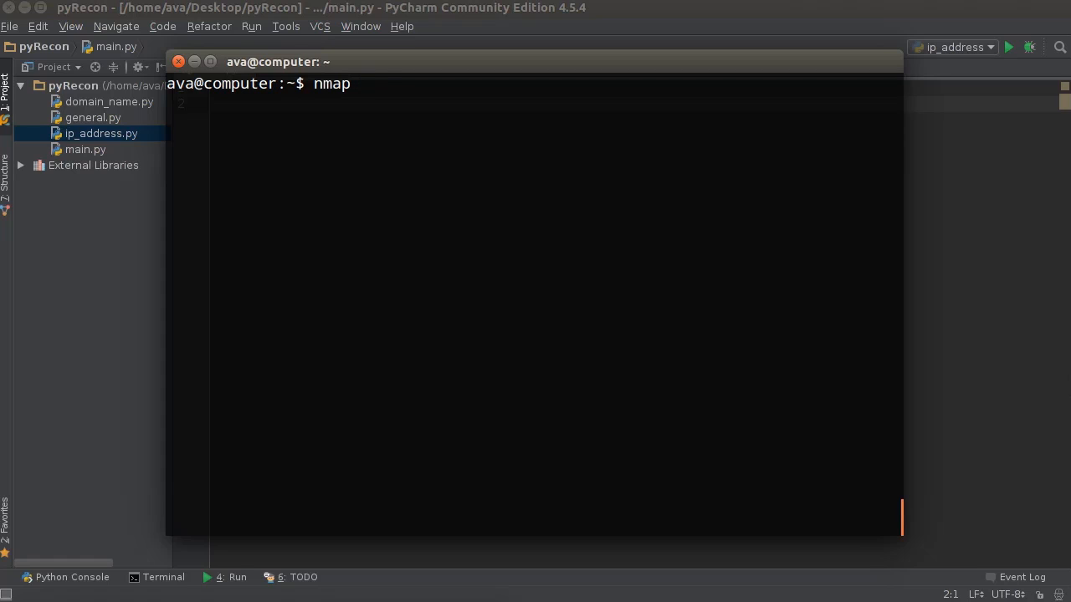
{"action": "type", "text": "-F 54.186.250.79"}
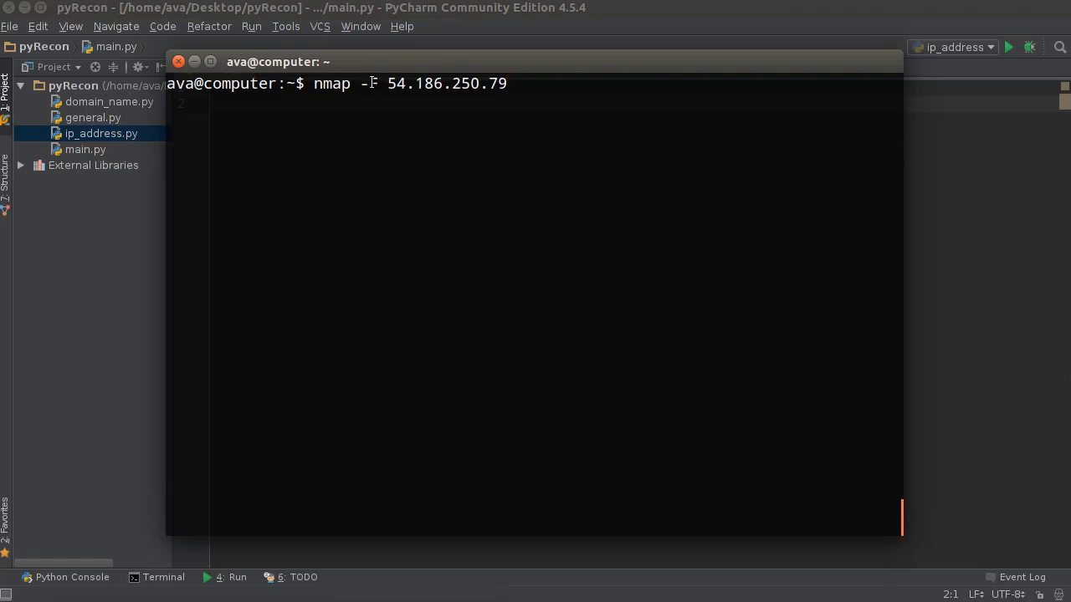
{"action": "double_click", "coordinate": [447, 83]}
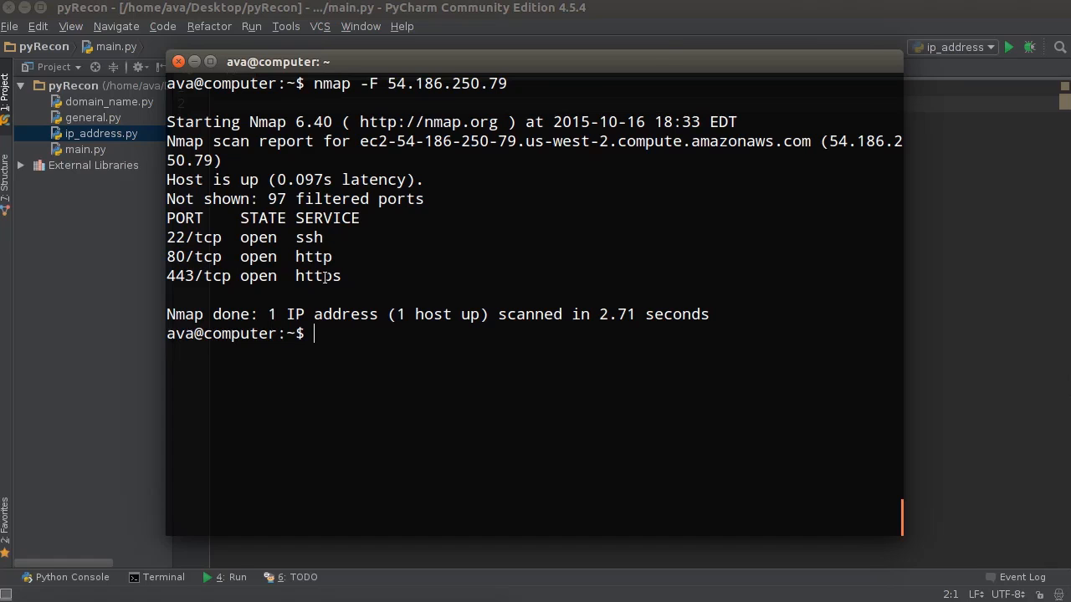
Move the terminal aside and create nmap.py as a new Python file in pyRecon.
{"action": "left_click_drag", "start_coordinate": [276, 61], "coordinate": [619, 61]}
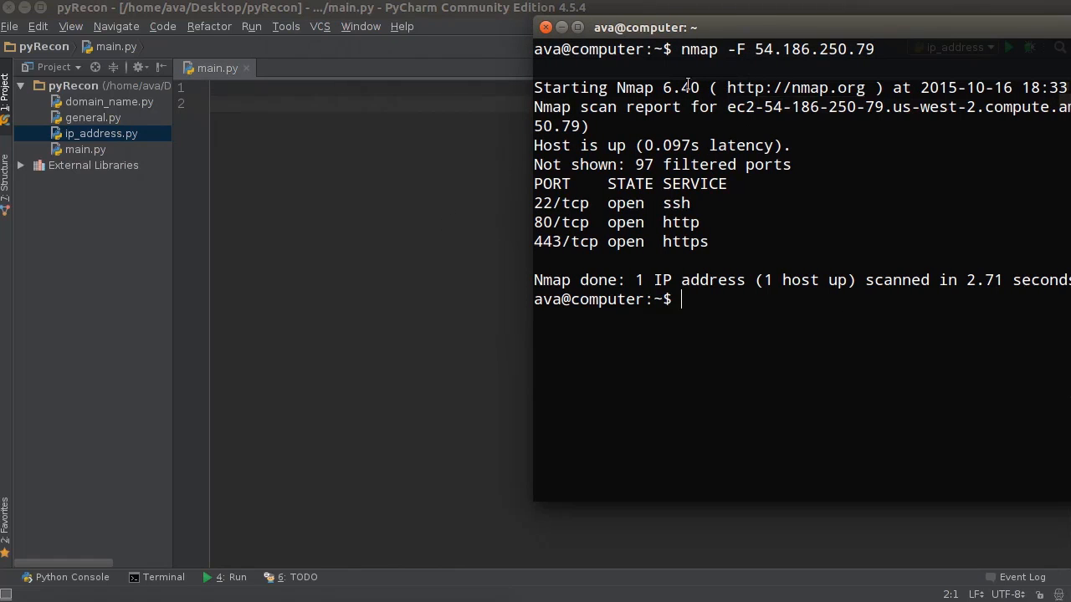
{"action": "left_click_drag", "start_coordinate": [644, 27], "coordinate": [243, 56]}
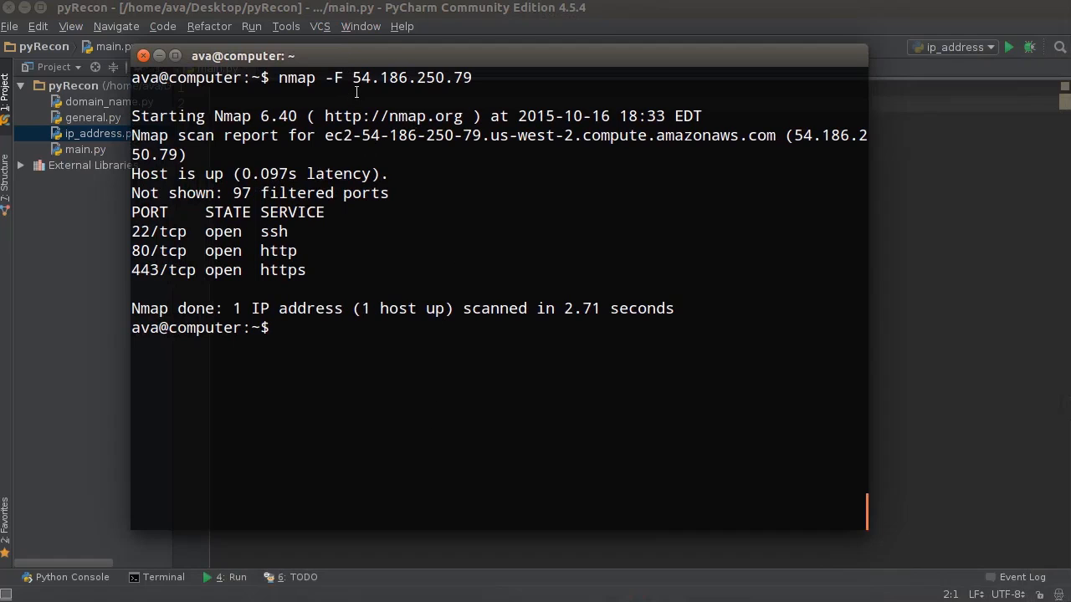
{"action": "double_click", "coordinate": [333, 77]}
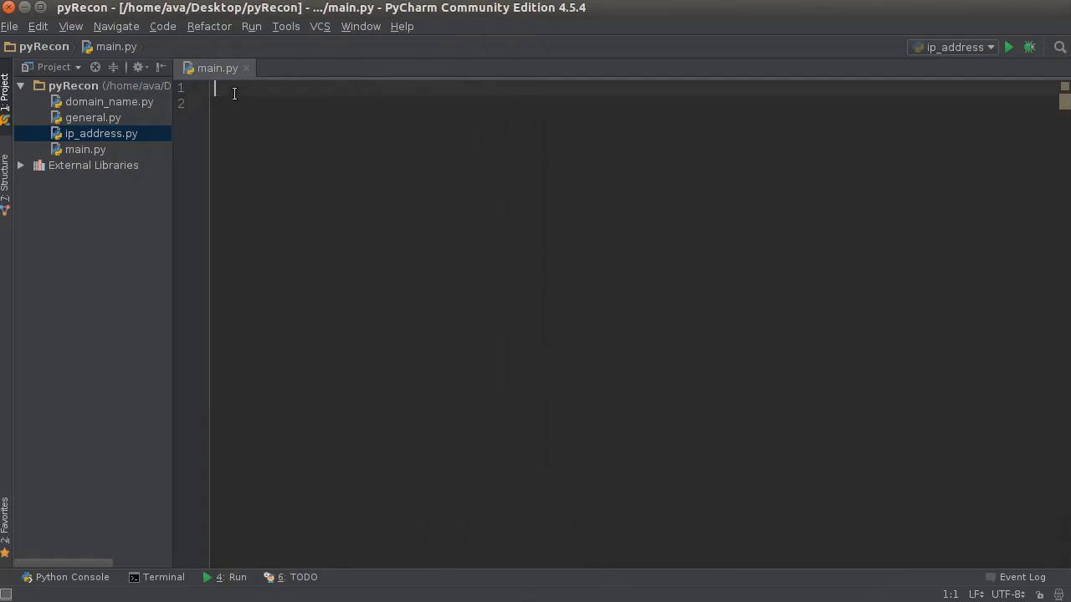
{"action": "mouse_move", "coordinate": [351, 338]}
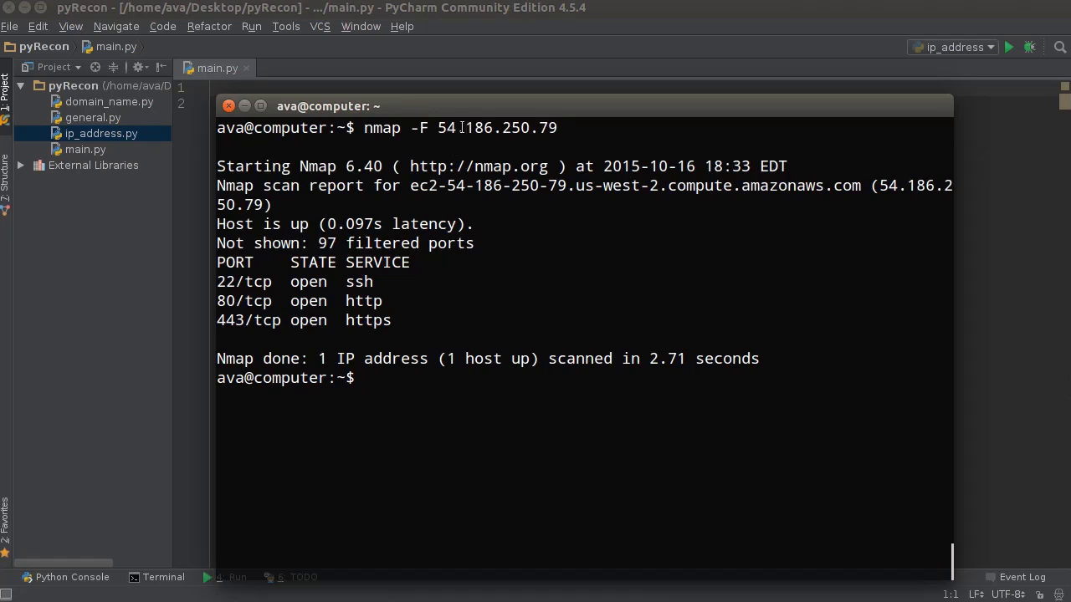
{"action": "left_click_drag", "start_coordinate": [328, 106], "coordinate": [643, 52]}
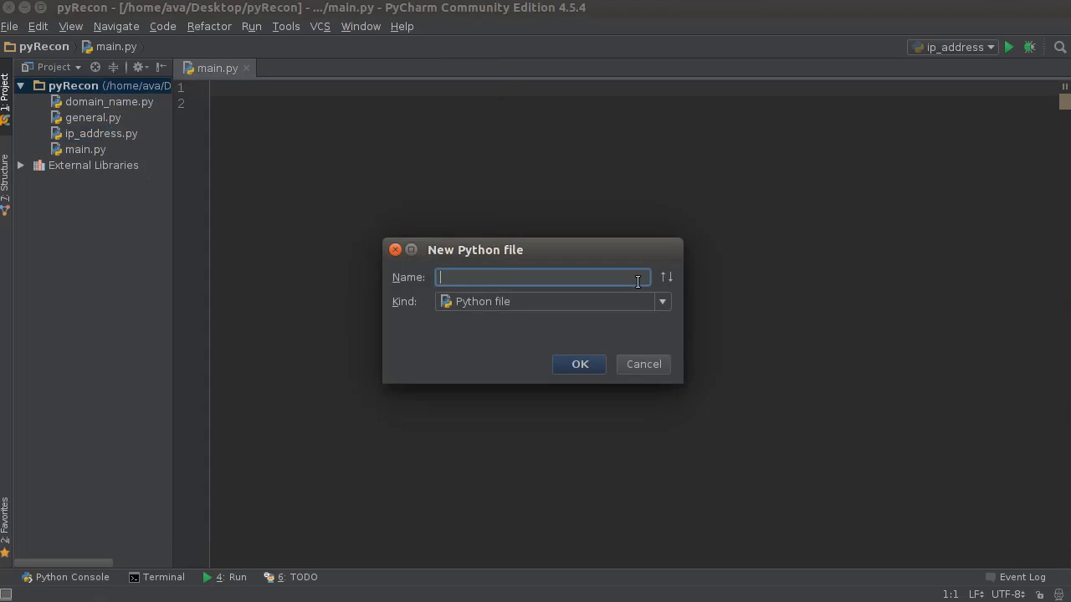
{"action": "type", "text": "nmap.py"}
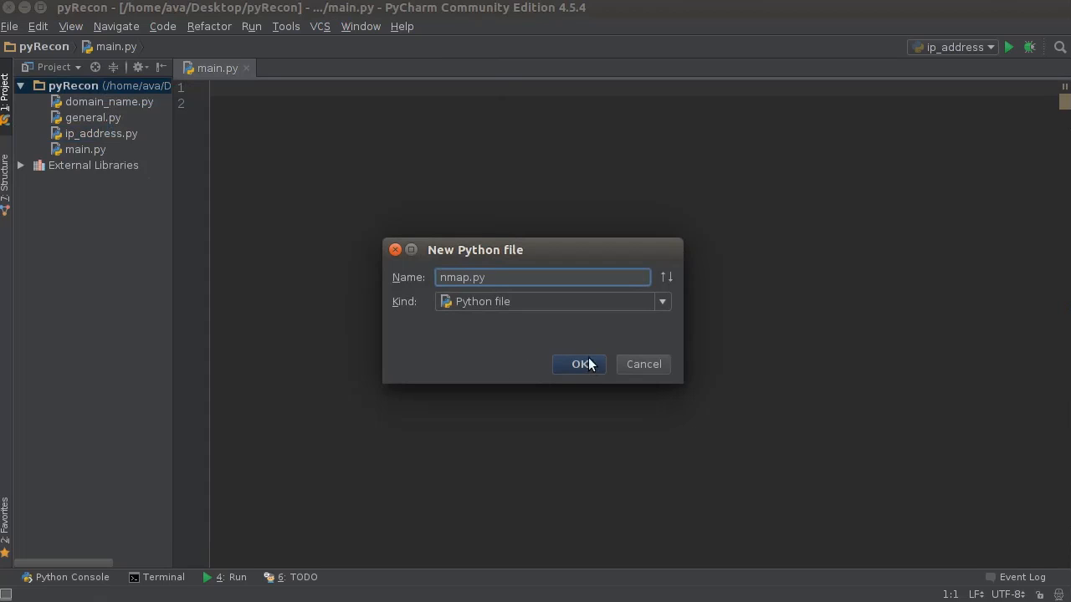
{"action": "left_click", "coordinate": [578, 364]}
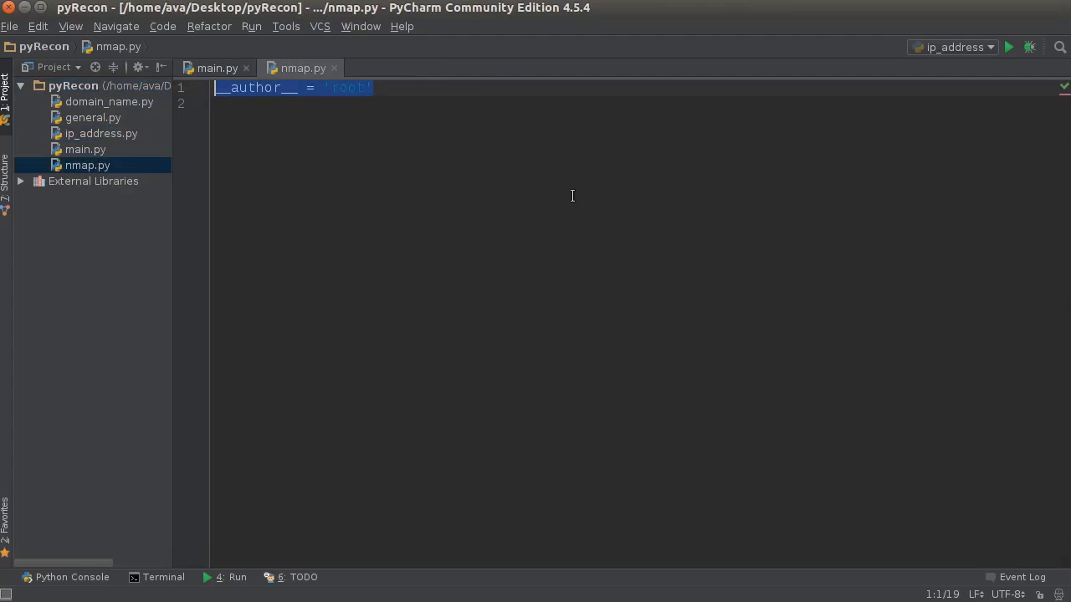
Write 'import os' and the header def get_nmap(options, ip): in nmap.py.
{"action": "type", "text": "import"}
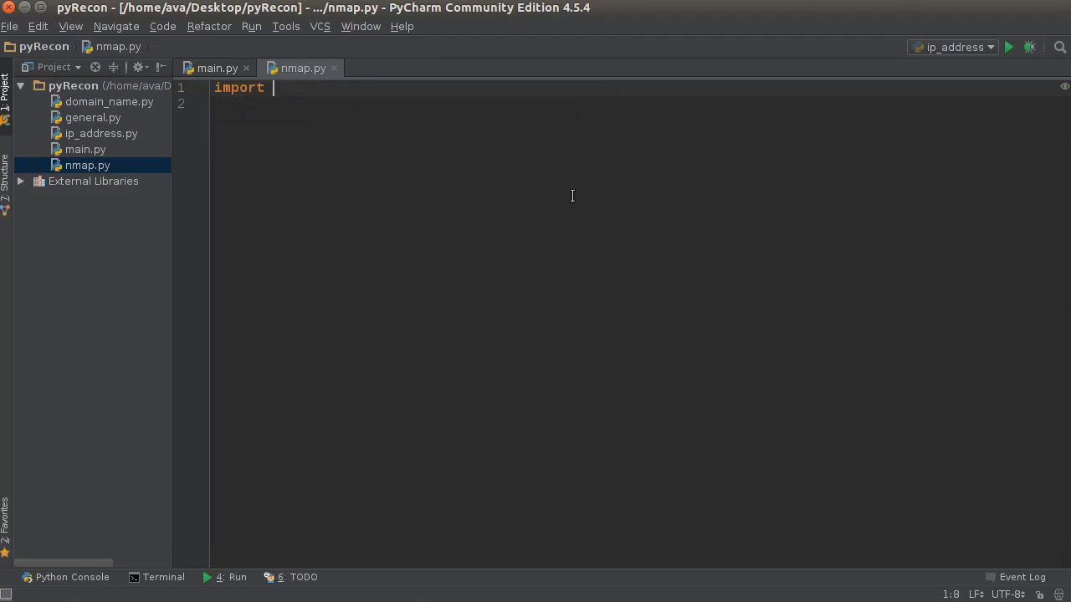
{"action": "type", "text": "os"}
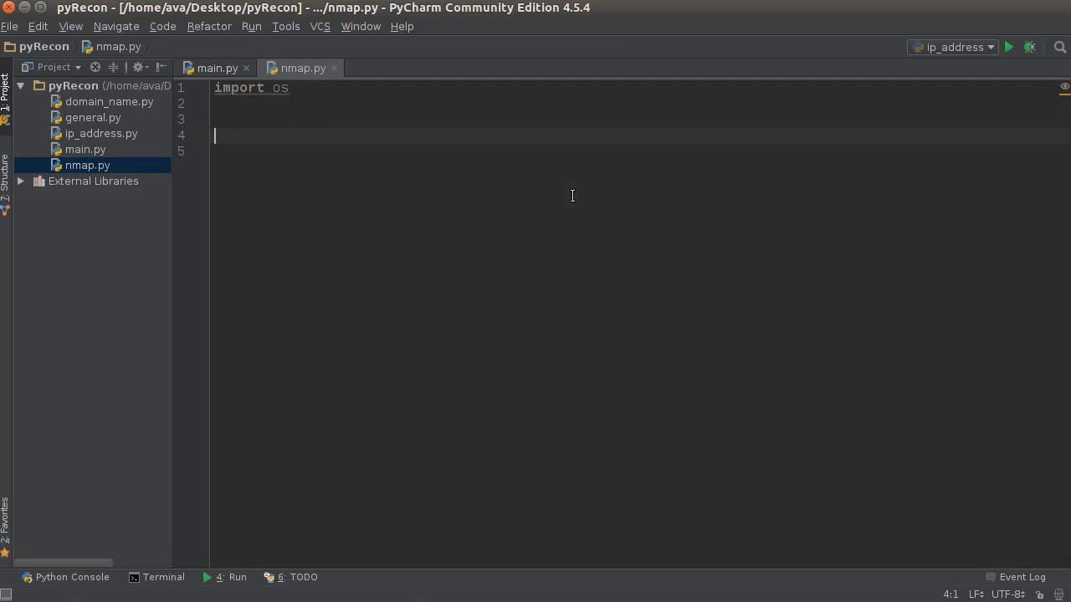
{"action": "type", "text": "def g"}
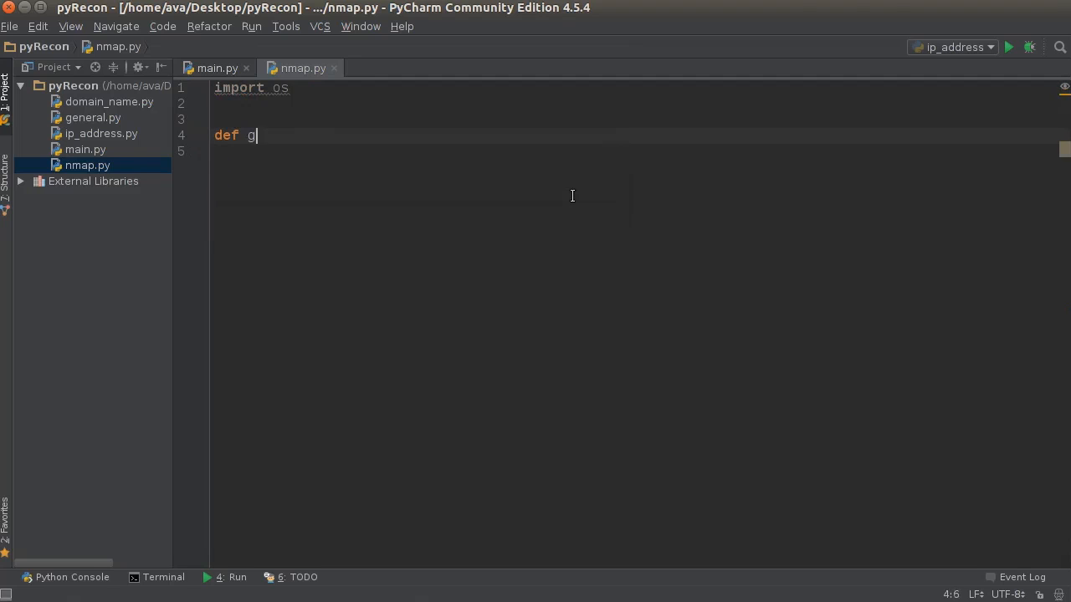
{"action": "type", "text": "et_nmap()"}
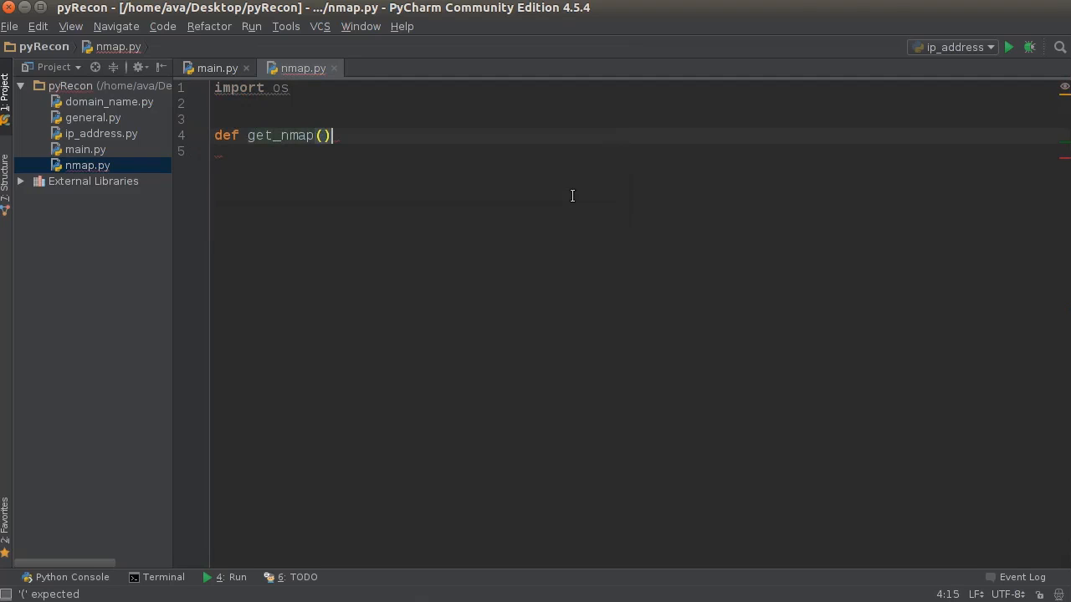
{"action": "type", "text": "options, ip"}
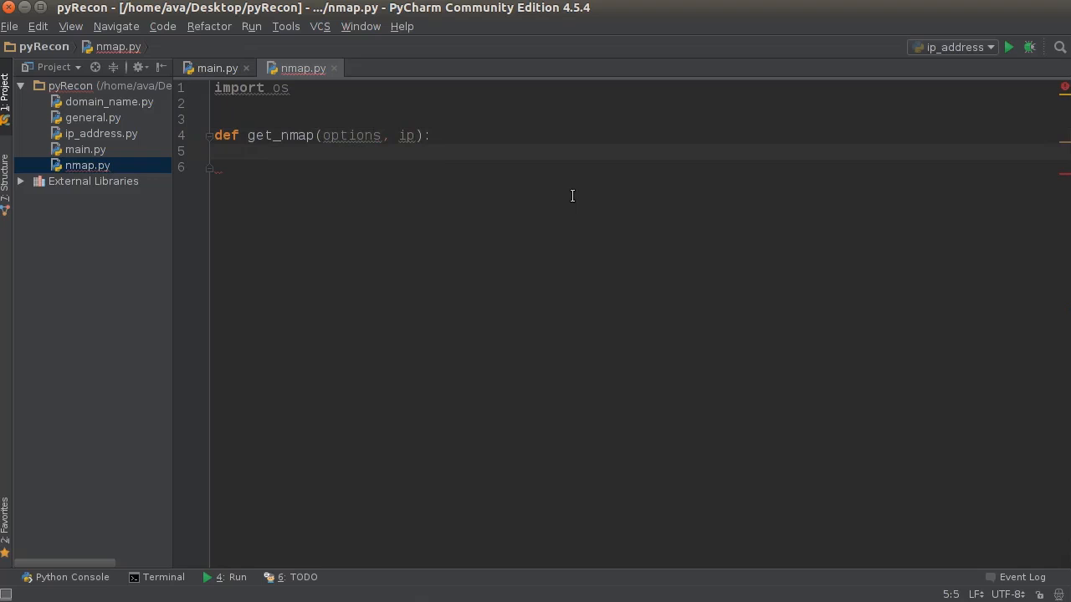
{"action": "mouse_move", "coordinate": [422, 117]}
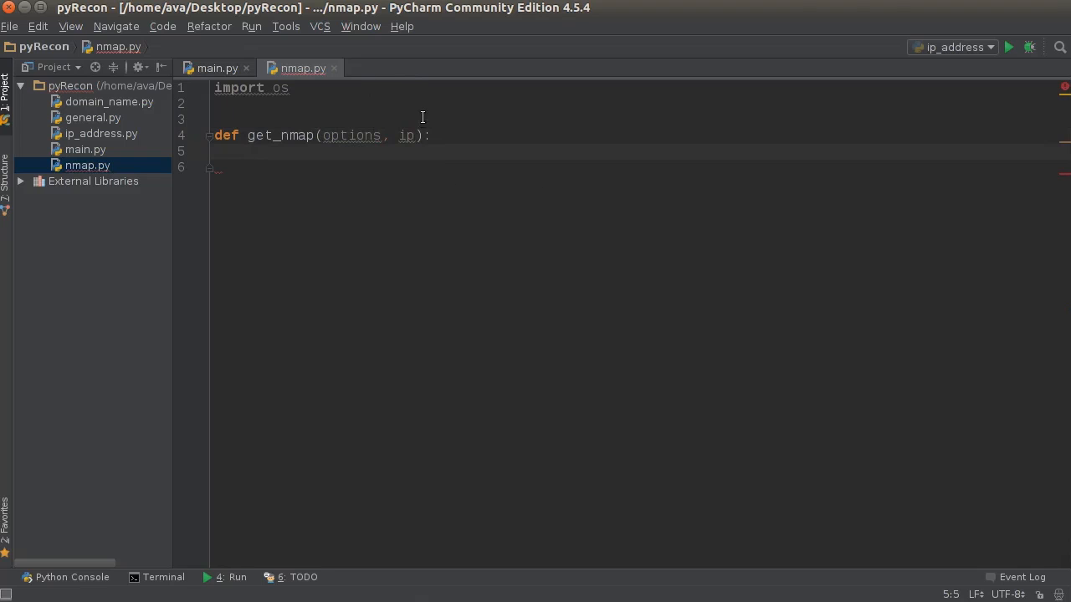
{"action": "double_click", "coordinate": [406, 135]}
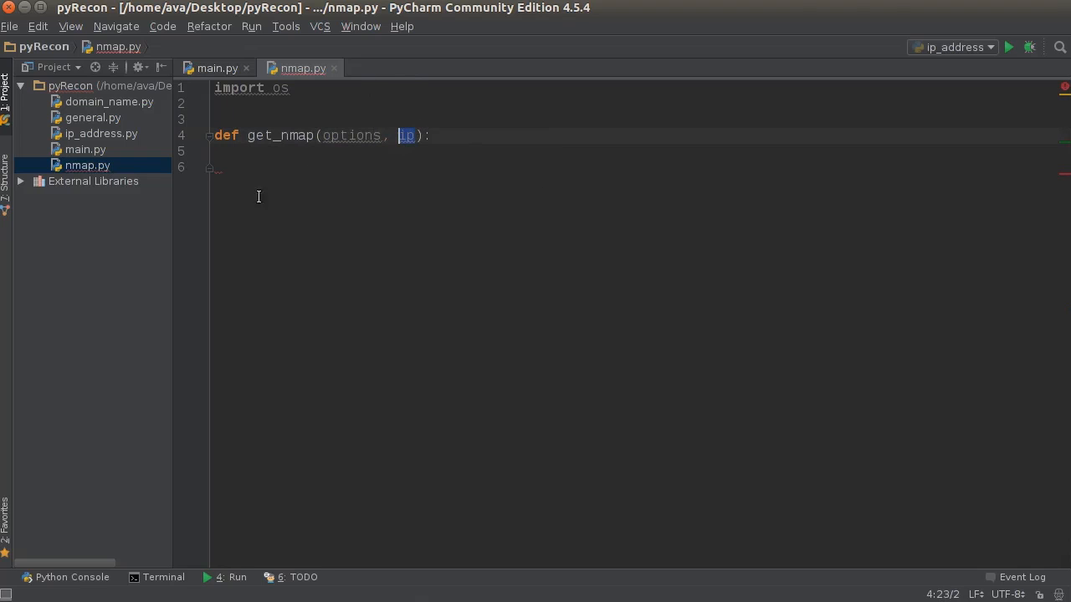
{"action": "left_click", "coordinate": [297, 172]}
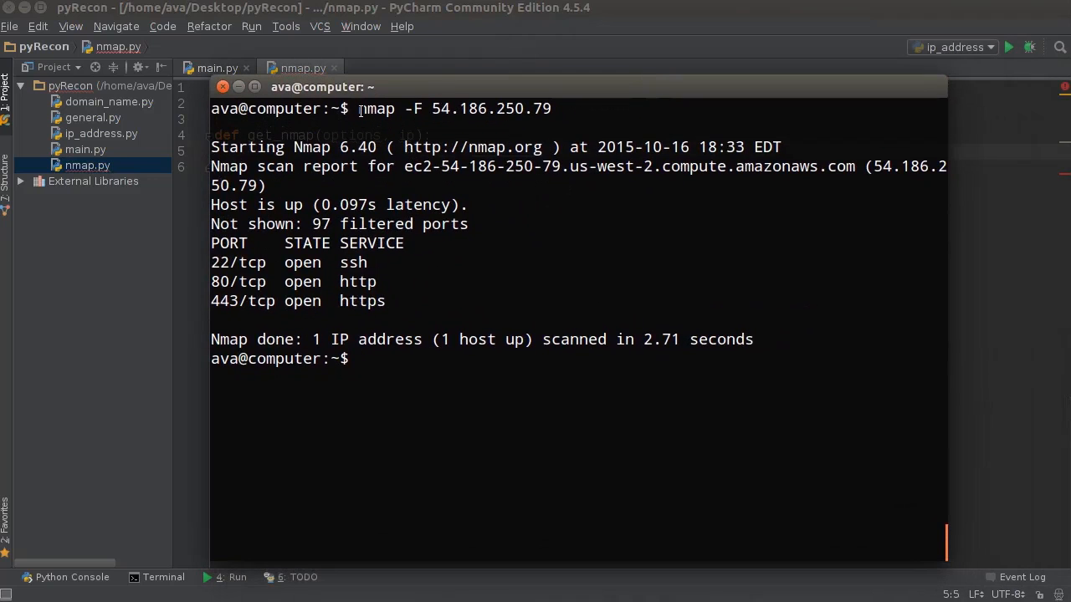
Select the scanned IP in the terminal and begin the 'command' line in get_nmap.
{"action": "double_click", "coordinate": [411, 109]}
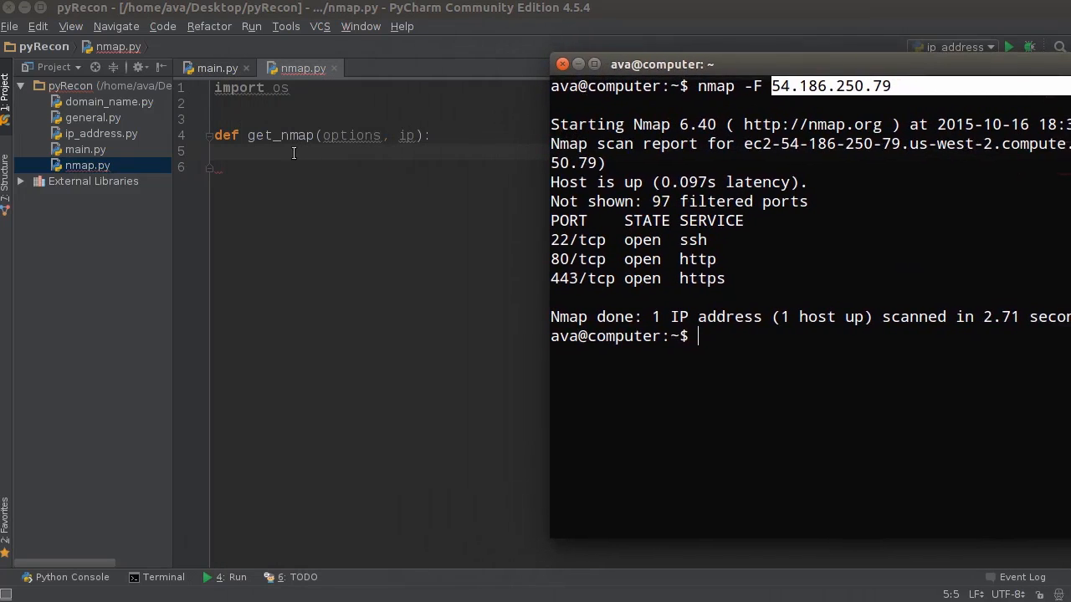
{"action": "type", "text": "command"}
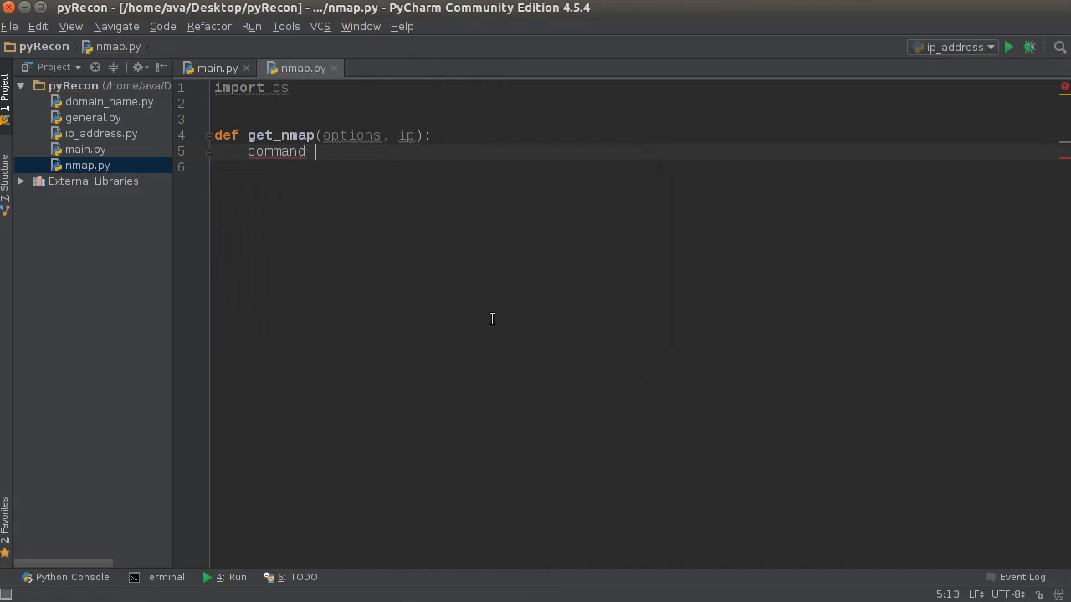
Set command = "nmap " + options + " " + ip inside get_nmap.
{"action": "type", "text": "= \"\""}
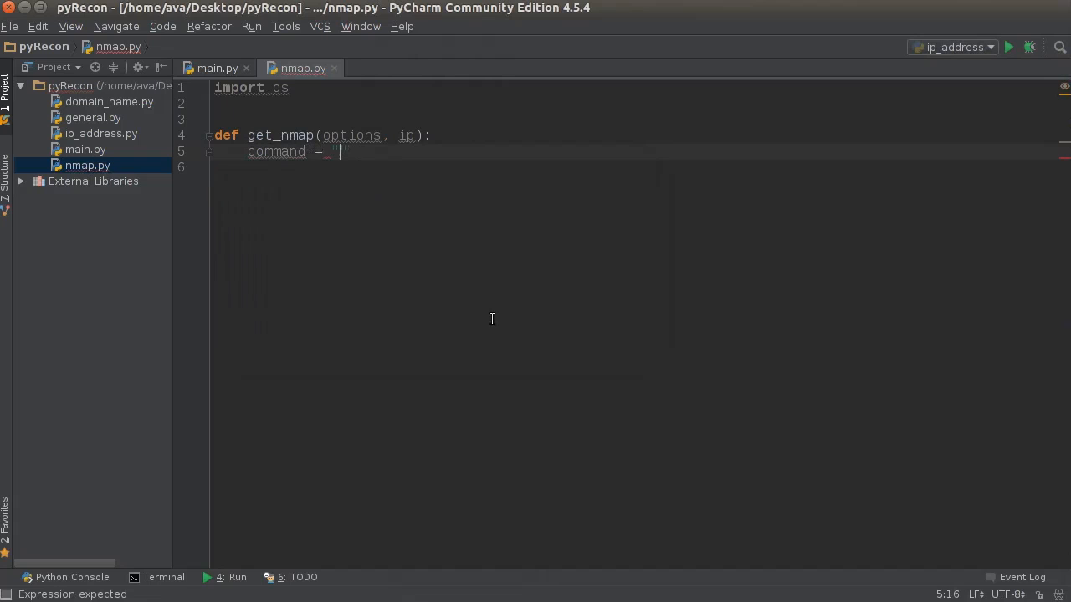
{"action": "type", "text": "nmap"}
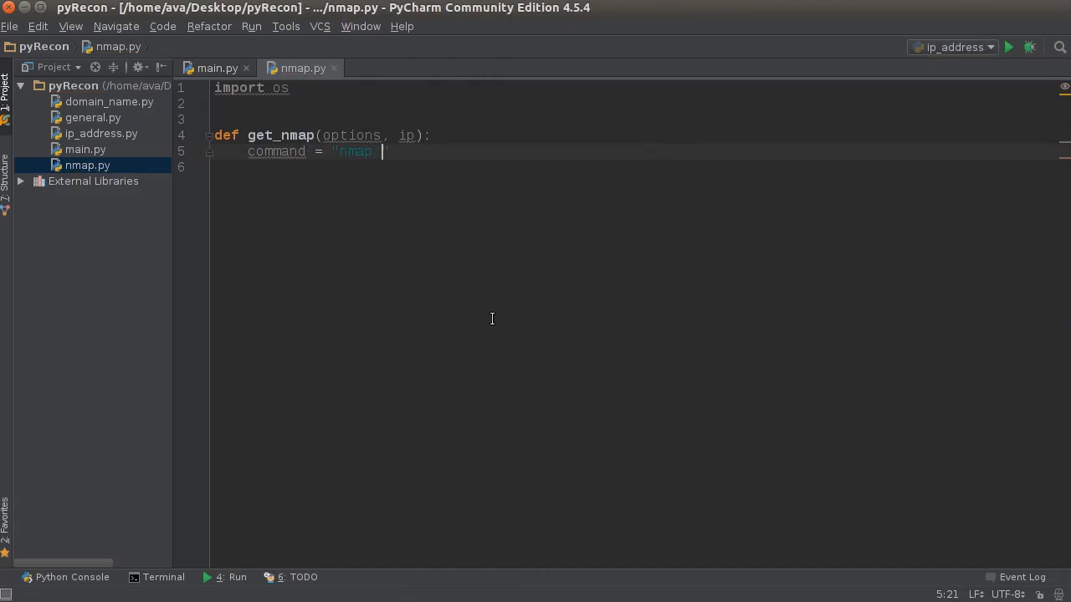
{"action": "type", "text": "++"}
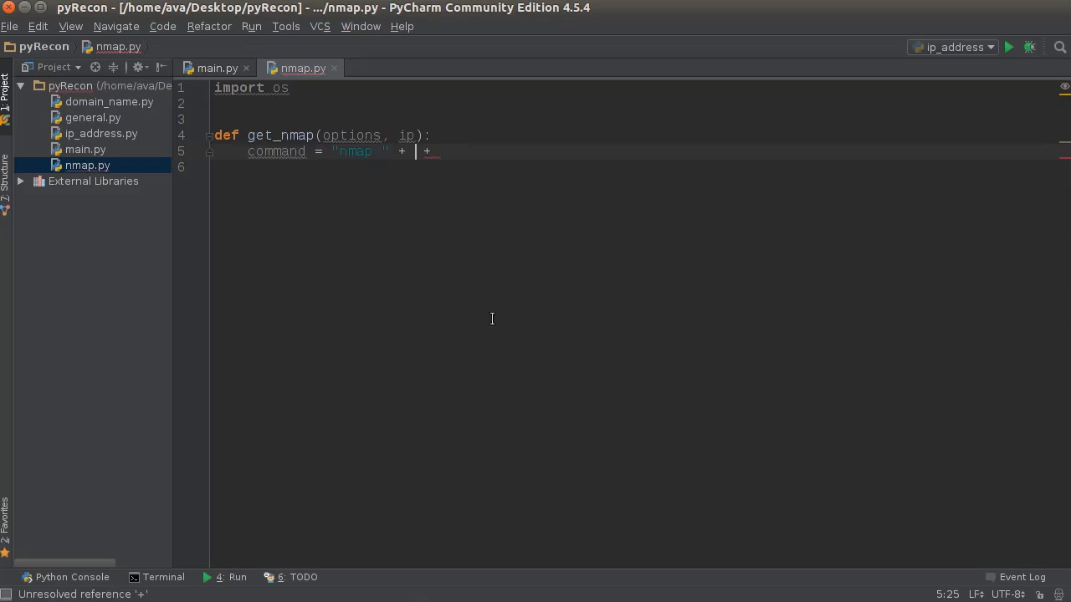
{"action": "type", "text": "open()"}
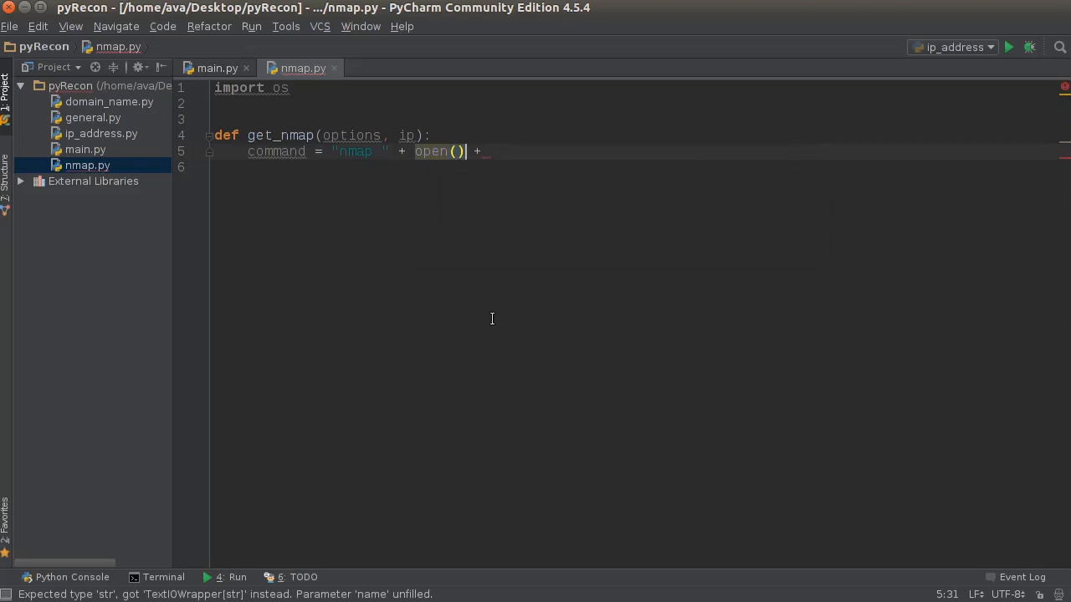
{"action": "type", "text": "options"}
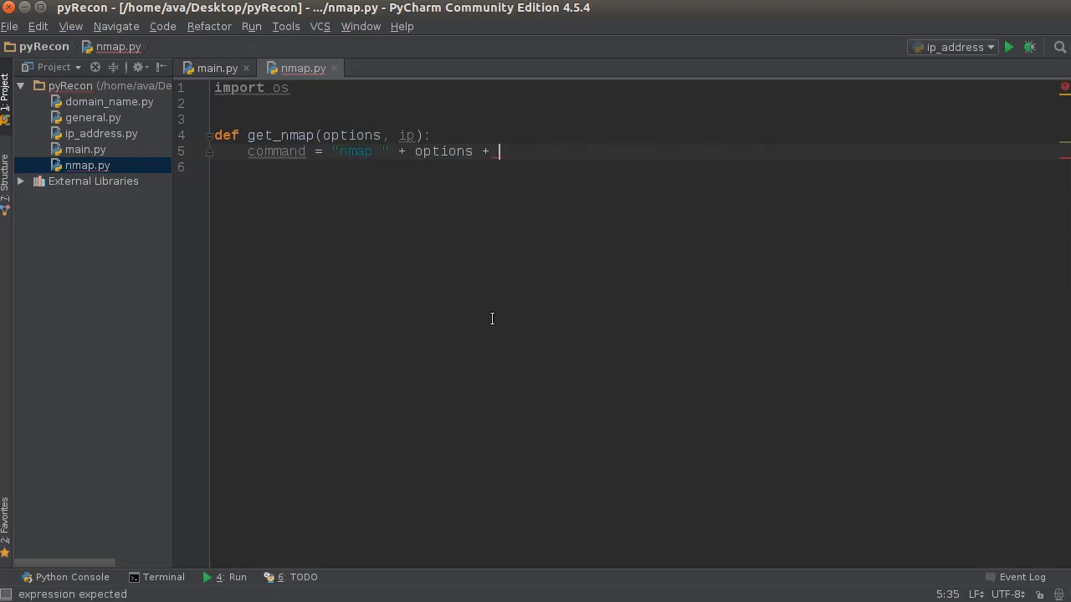
{"action": "type", "text": "+"}
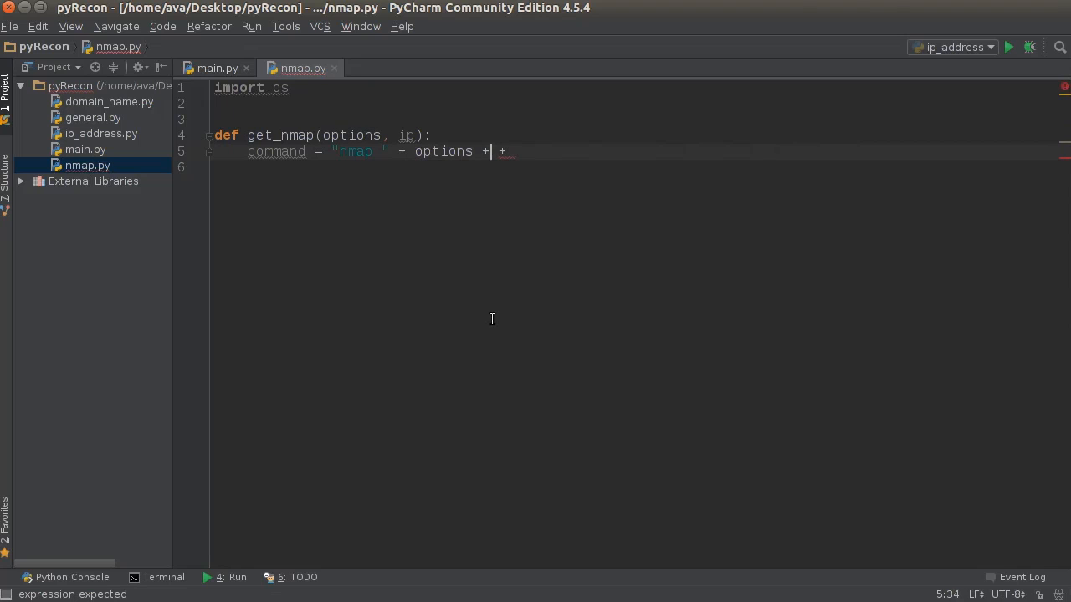
{"action": "type", "text": "\" \""}
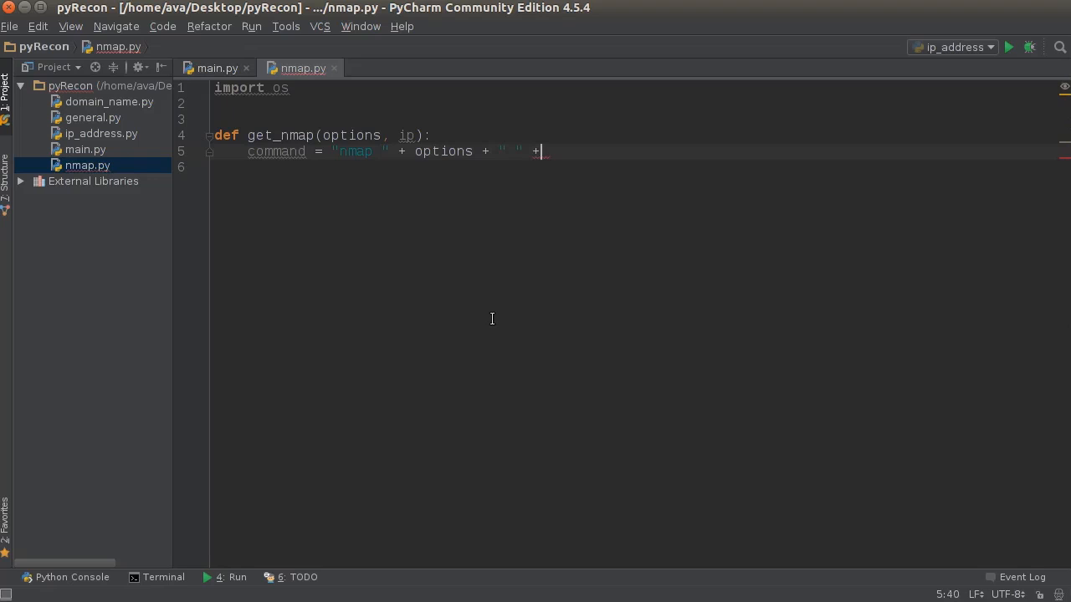
{"action": "type", "text": "ip"}
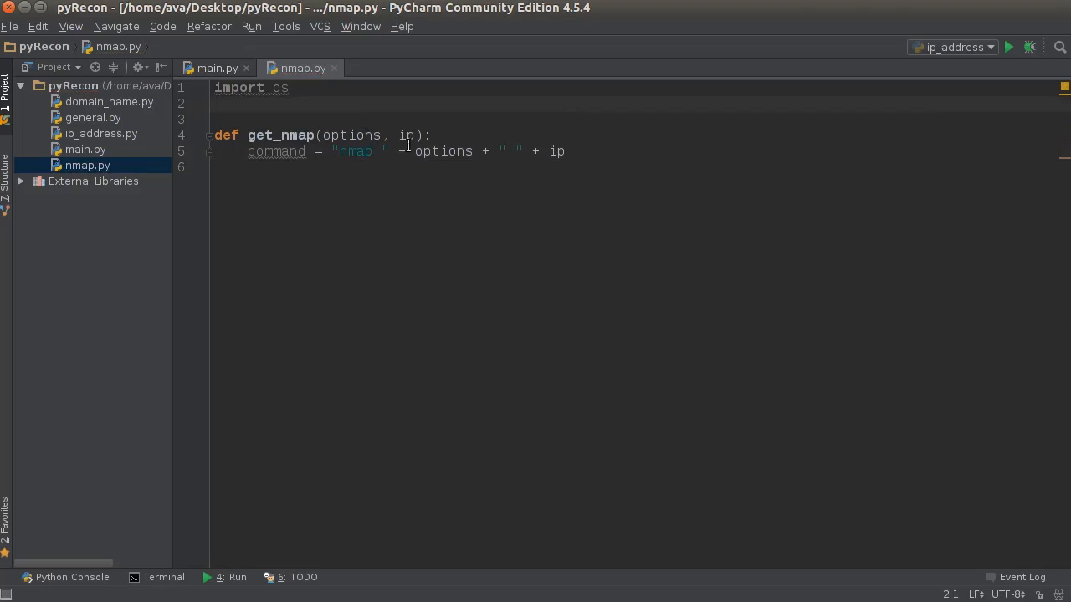
{"action": "double_click", "coordinate": [443, 151]}
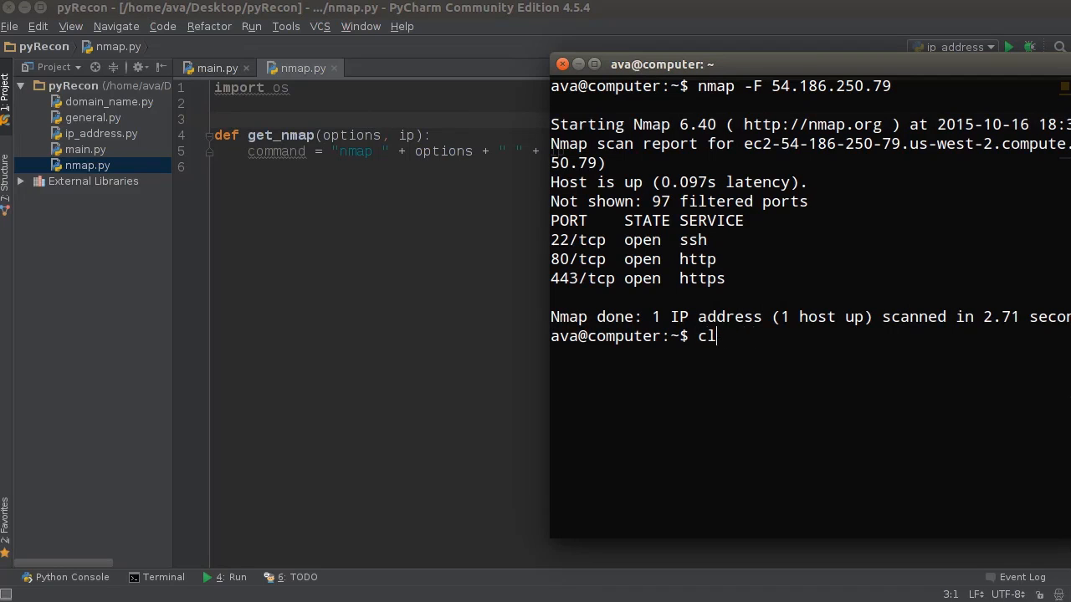
Clear the terminal and start an nmap scan of thenewboston.com.
{"action": "key", "text": "Return"}
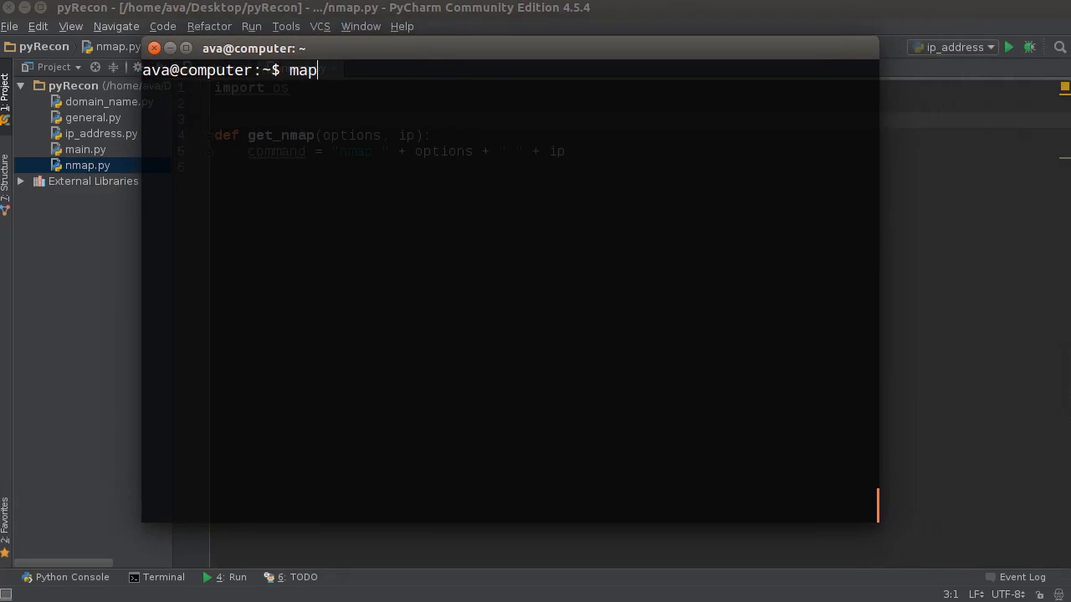
{"action": "type", "text": "n"}
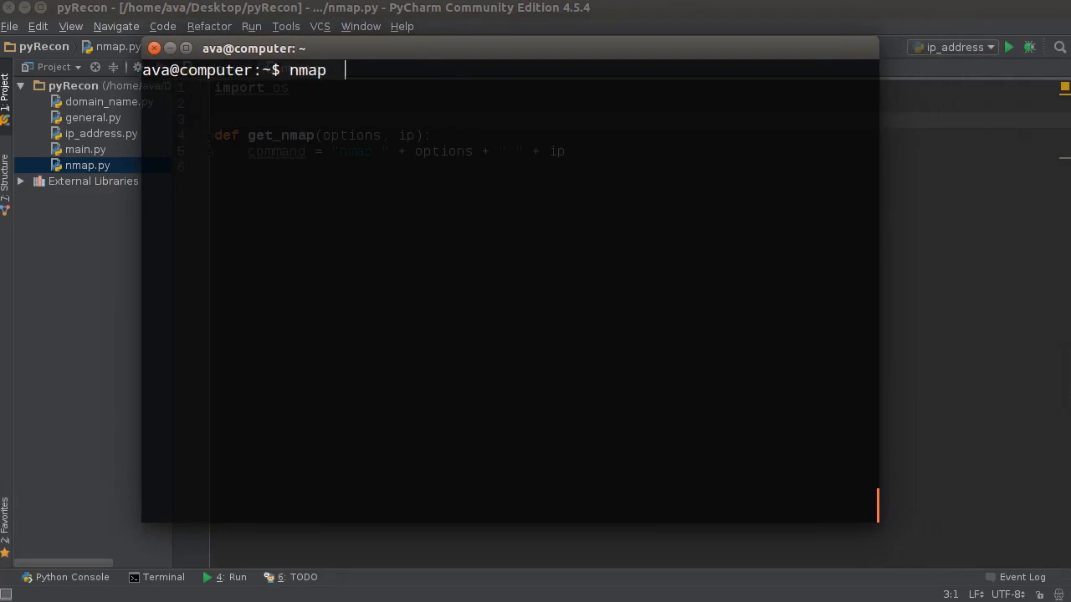
{"action": "type", "text": "thenewboston.com"}
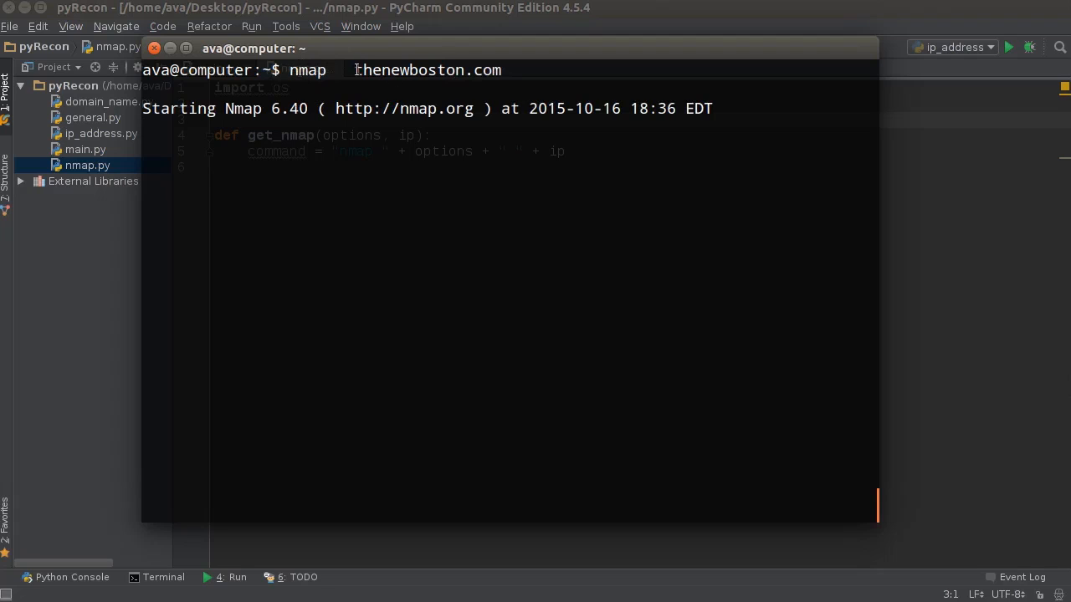
{"action": "mouse_move", "coordinate": [410, 222]}
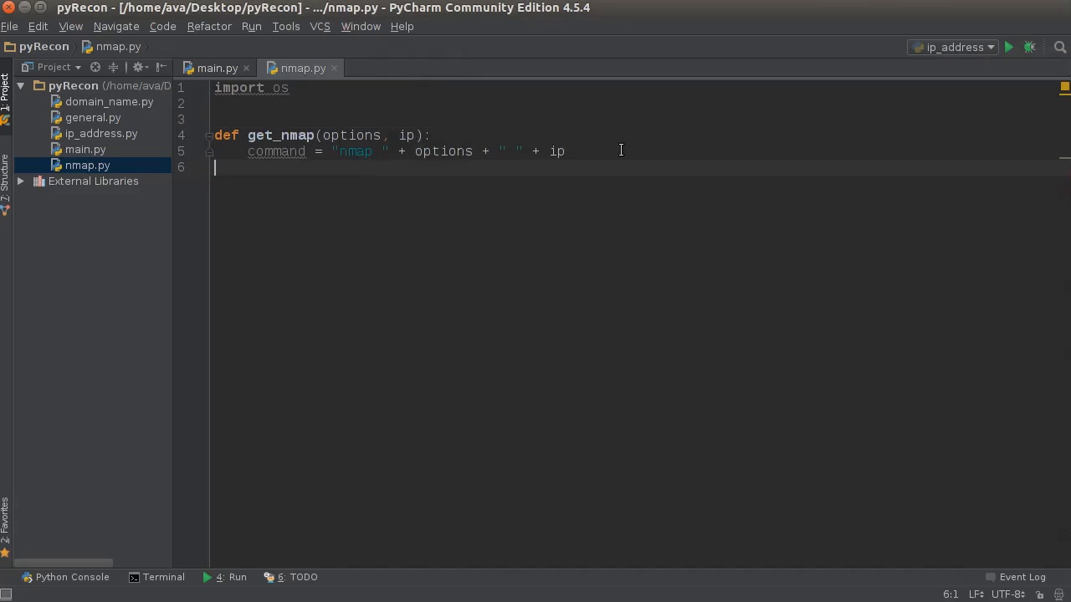
Add process = os.popen(command) on a new line below the command string.
{"action": "left_click", "coordinate": [565, 151]}
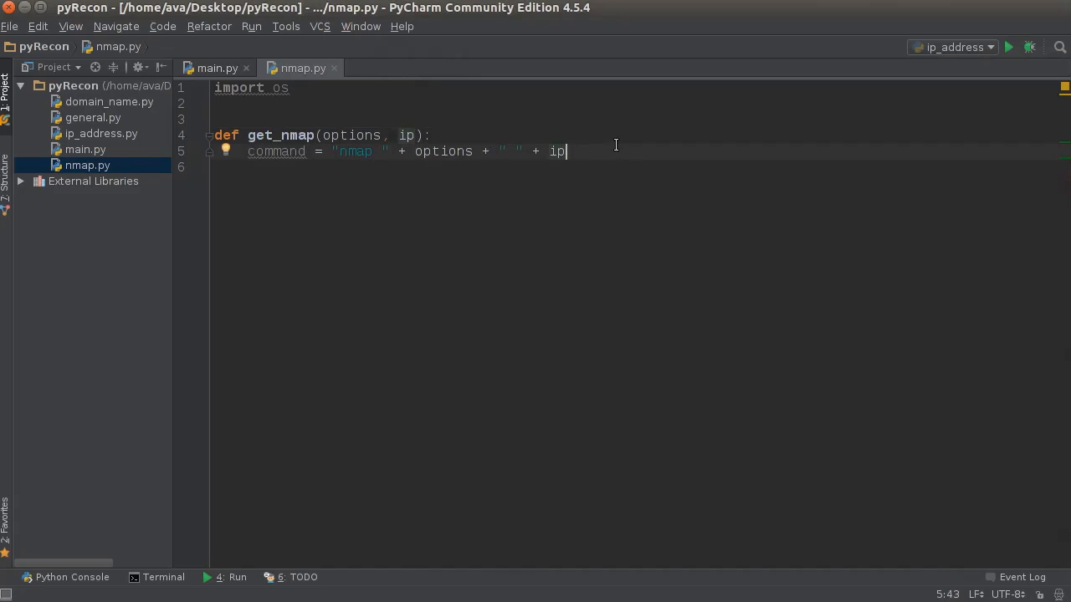
{"action": "key", "text": "enter"}
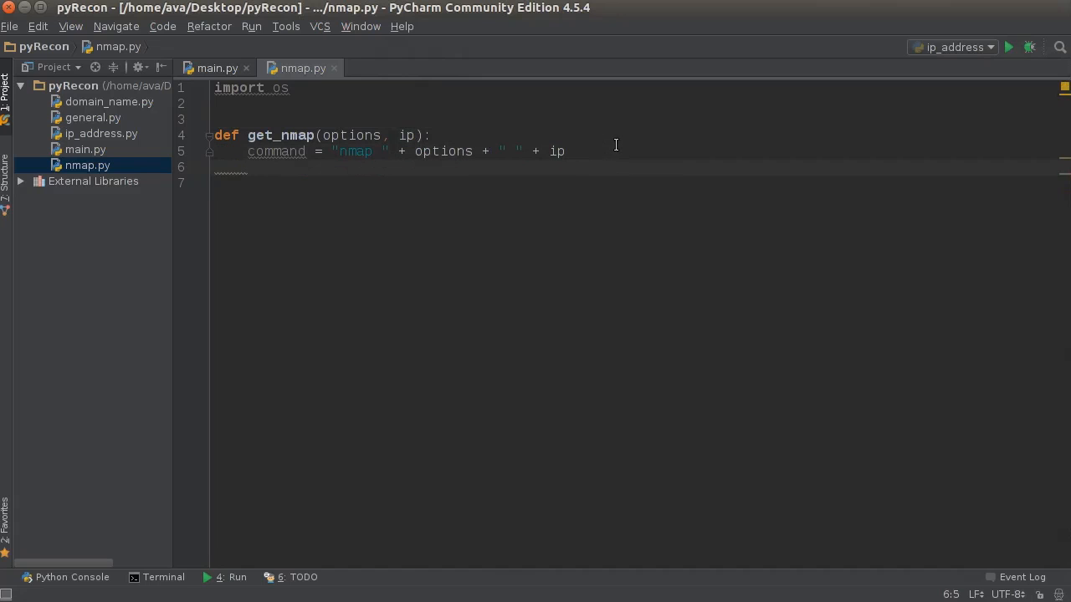
{"action": "type", "text": "proce"}
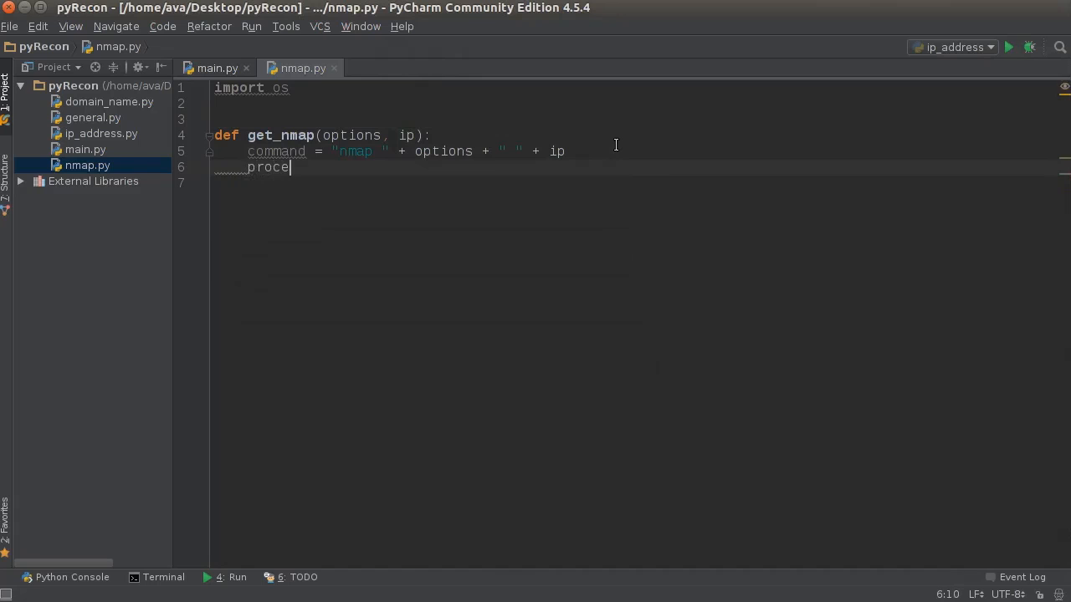
{"action": "type", "text": "ss"}
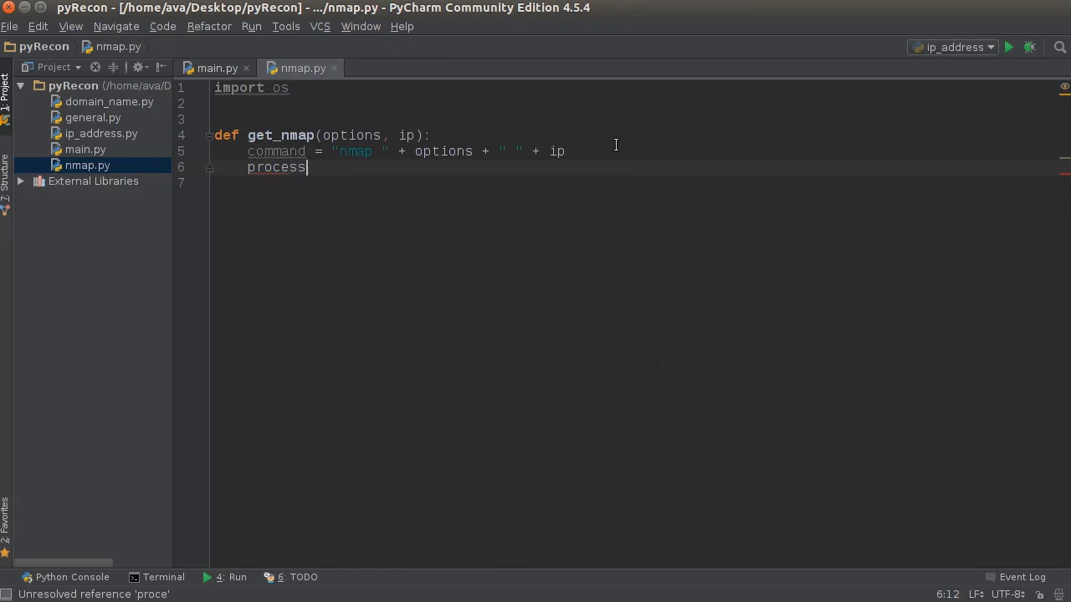
{"action": "type", "text": "="}
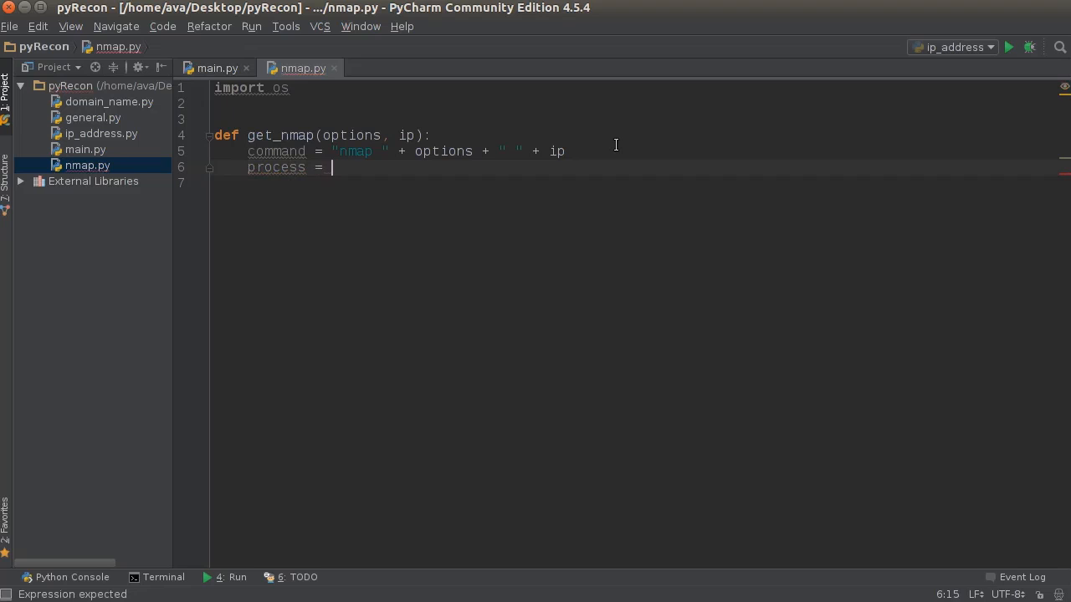
{"action": "type", "text": "os.popen("}
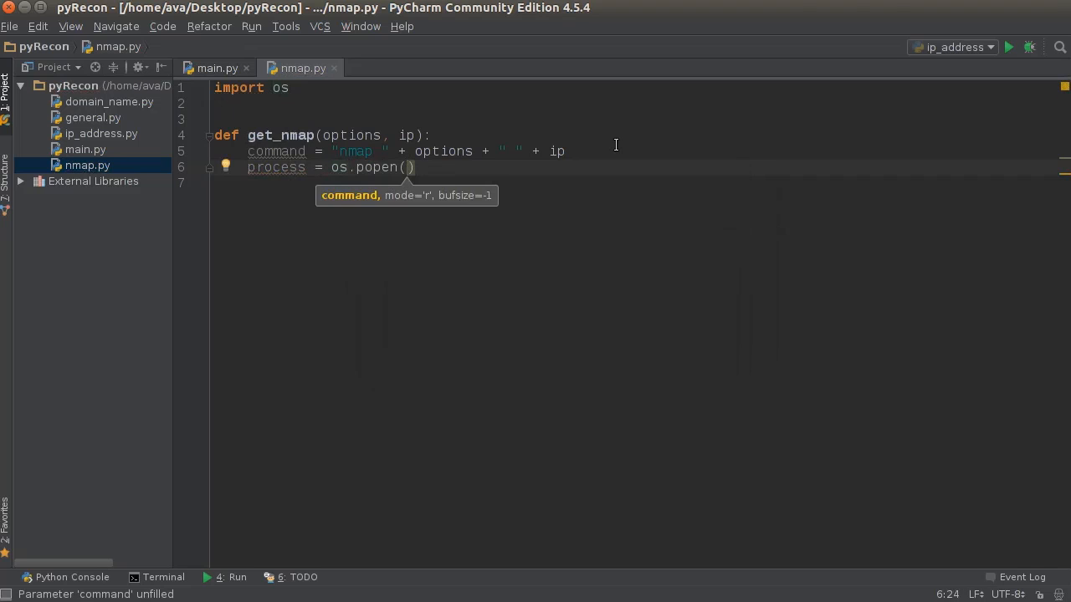
{"action": "type", "text": "command"}
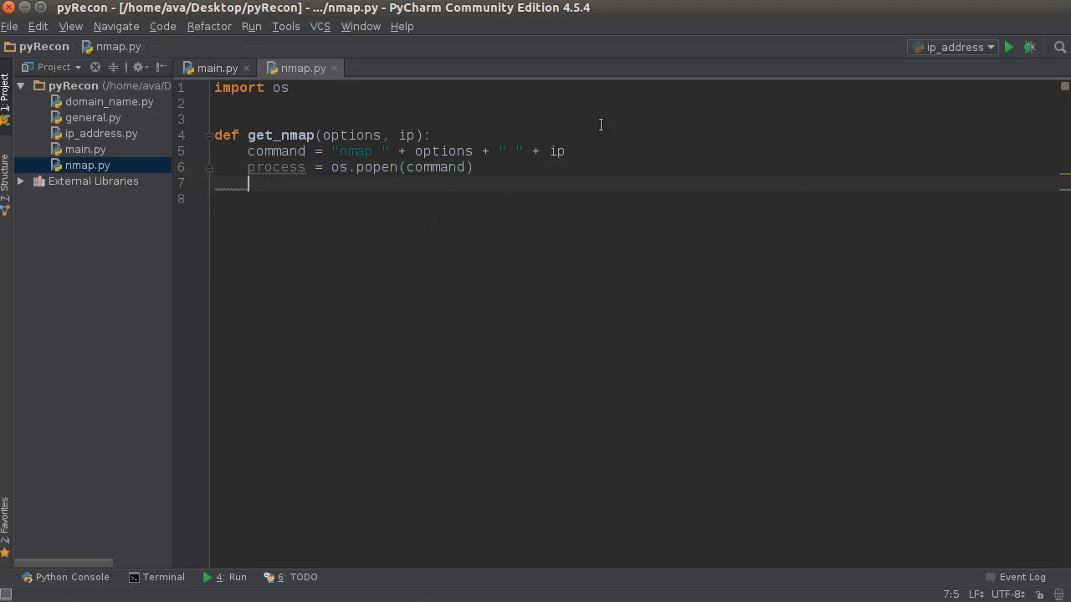
{"action": "double_click", "coordinate": [276, 168]}
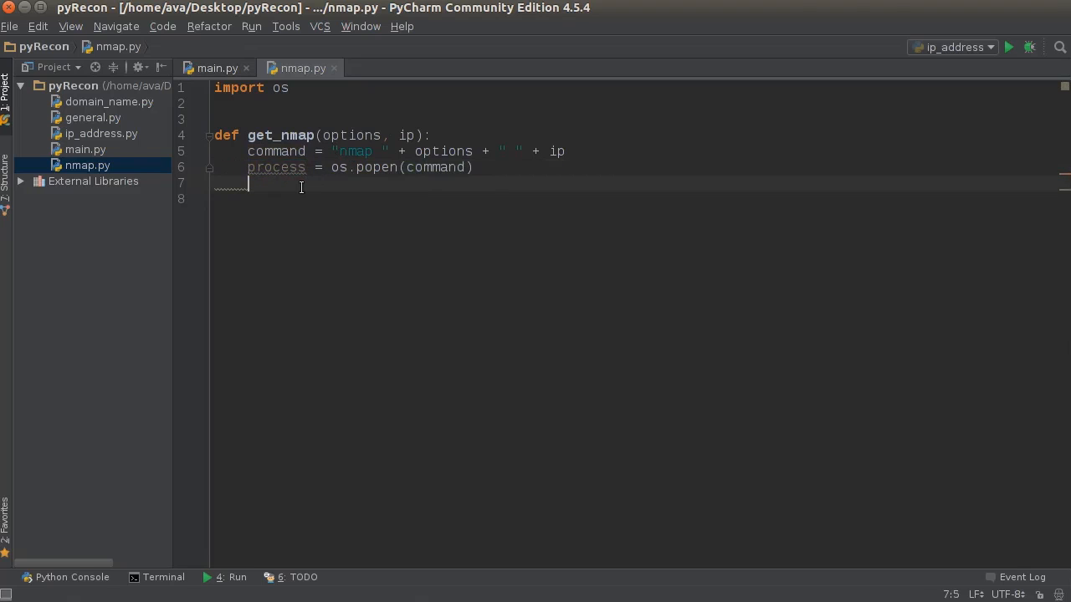
Store the process output as results = str(process.read()).
{"action": "type", "text": "res"}
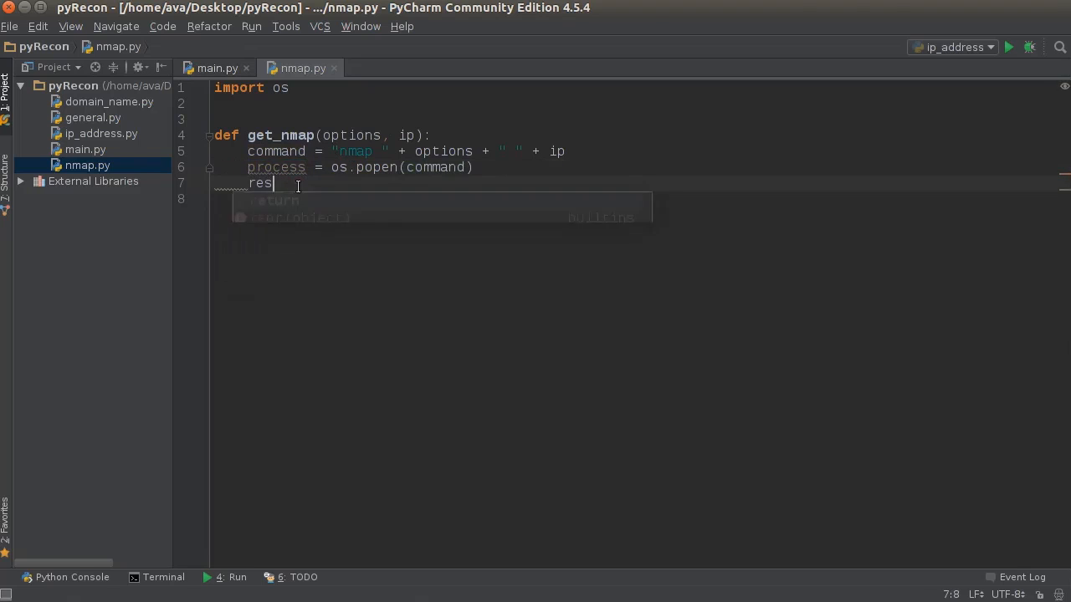
{"action": "type", "text": "ults ="}
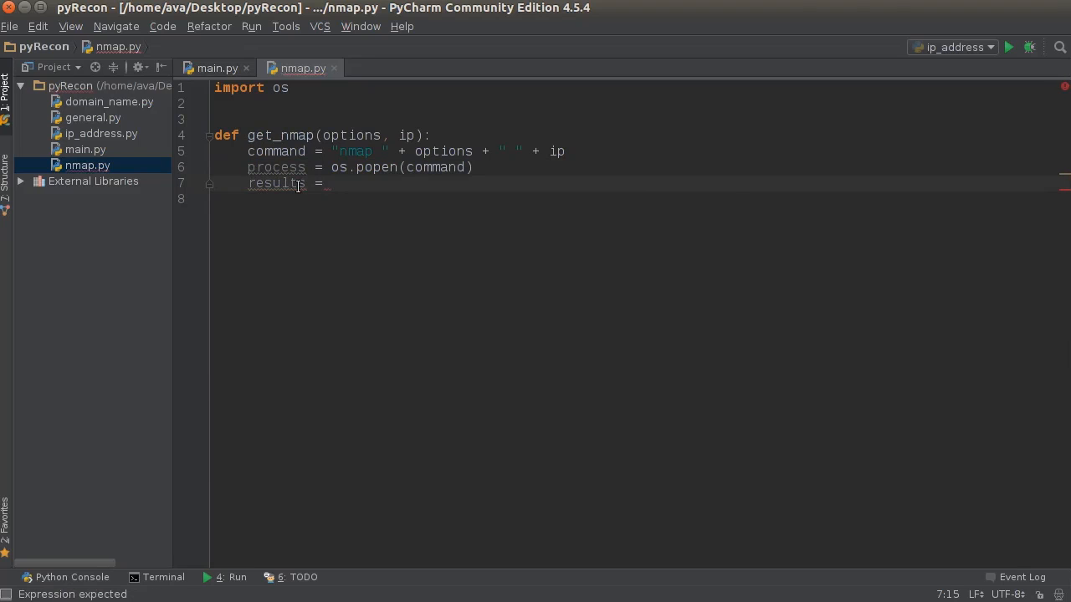
{"action": "type", "text": "str("}
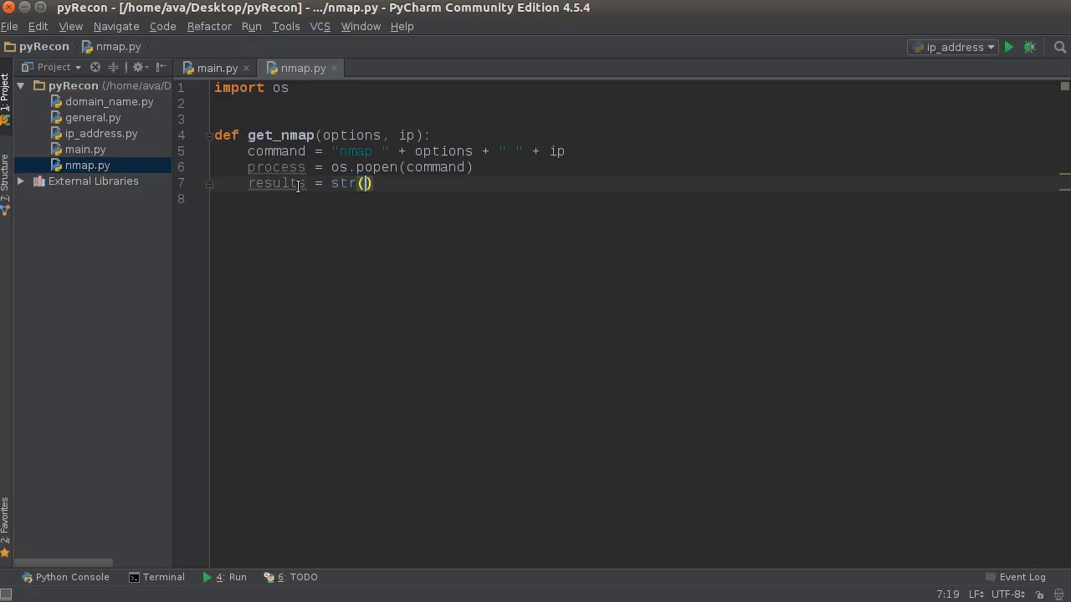
{"action": "type", "text": "process"}
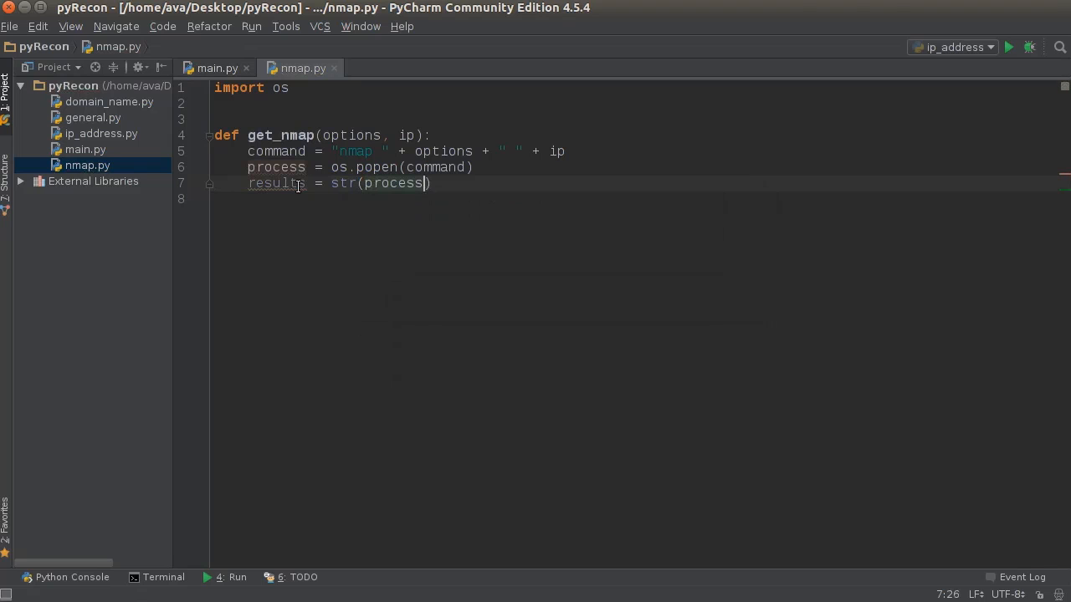
{"action": "type", "text": ".read()"}
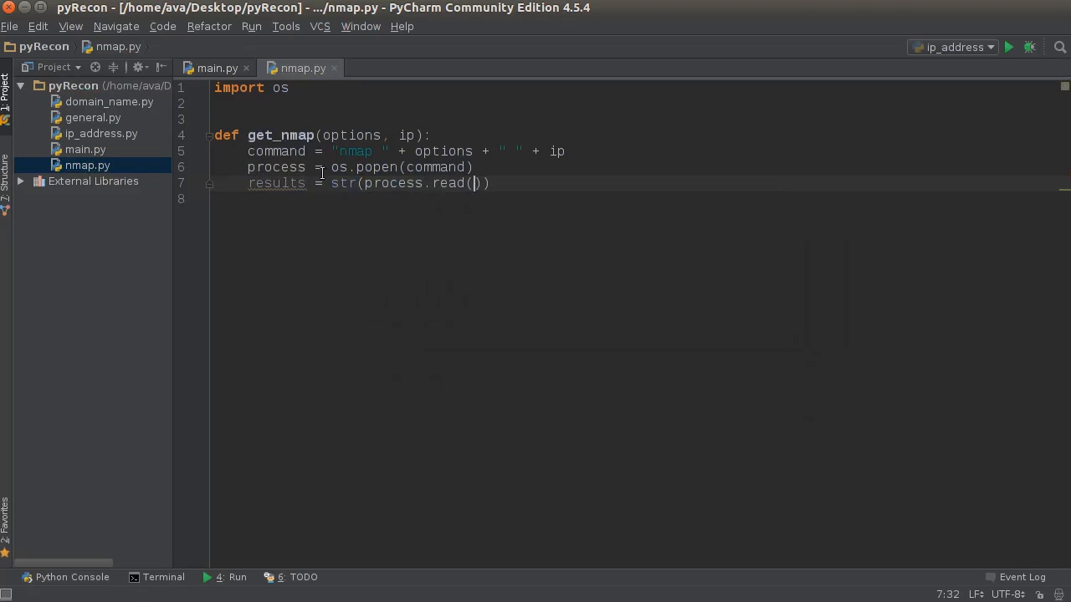
{"action": "left_click_drag", "start_coordinate": [342, 167], "coordinate": [473, 168]}
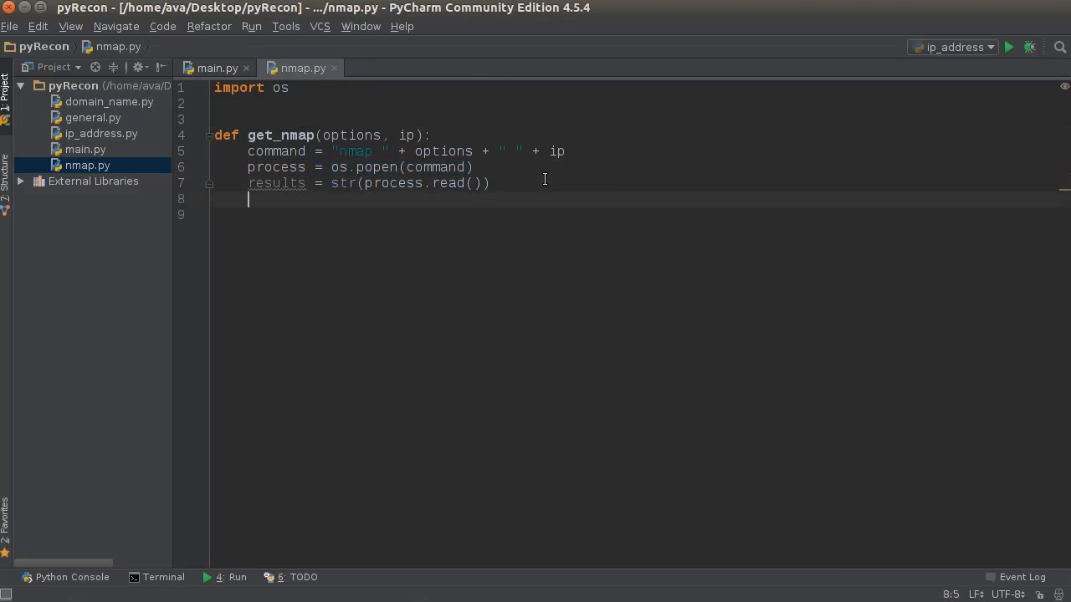
Glance at the terminal scan output, then end get_nmap with 'return results'.
{"action": "left_click", "coordinate": [163, 577]}
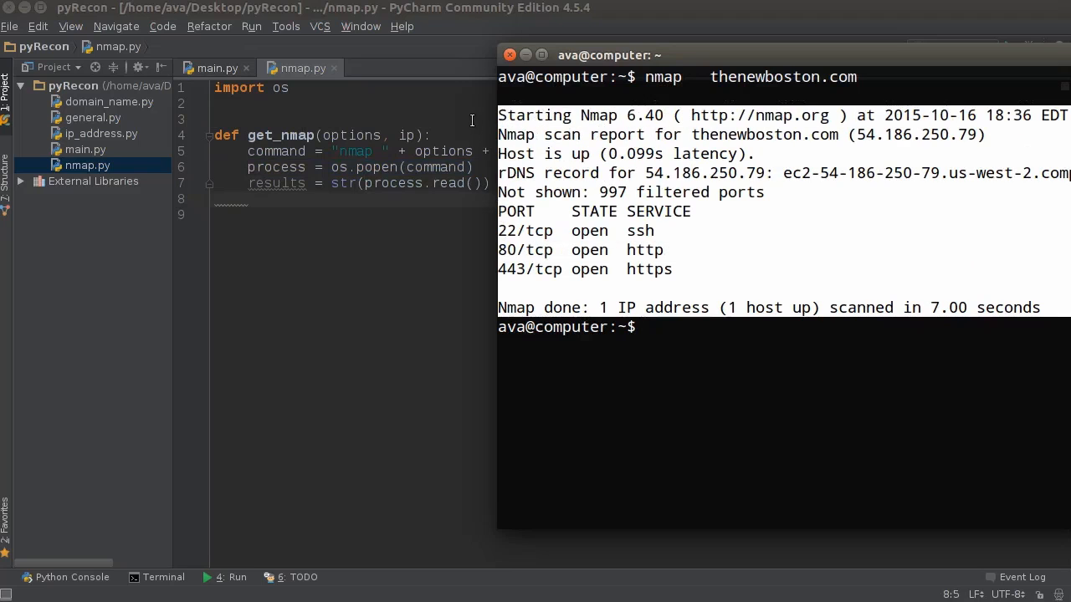
{"action": "left_click", "coordinate": [339, 103]}
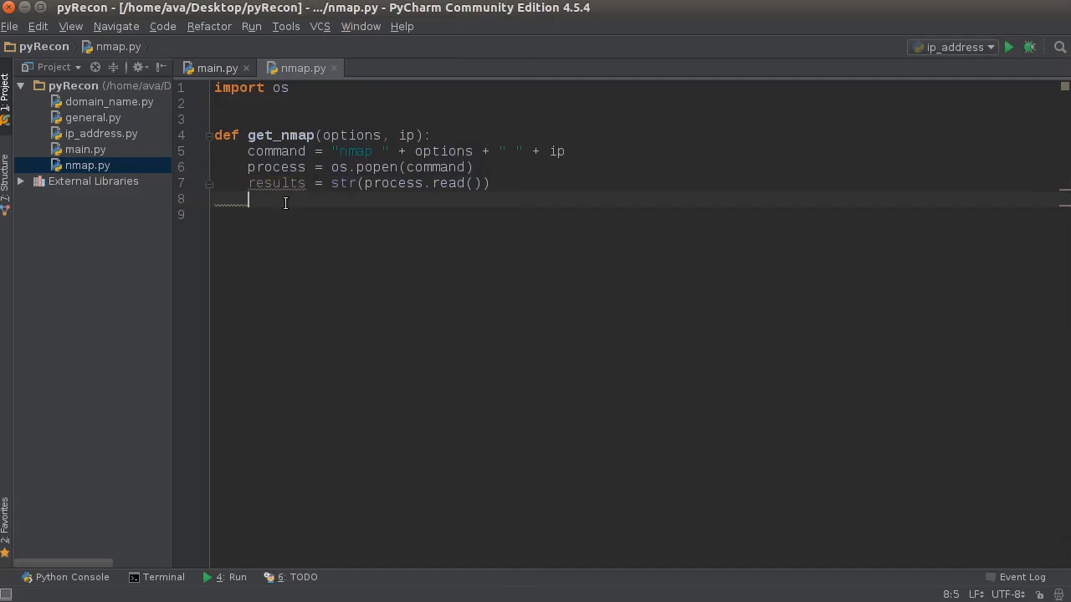
{"action": "type", "text": "return"}
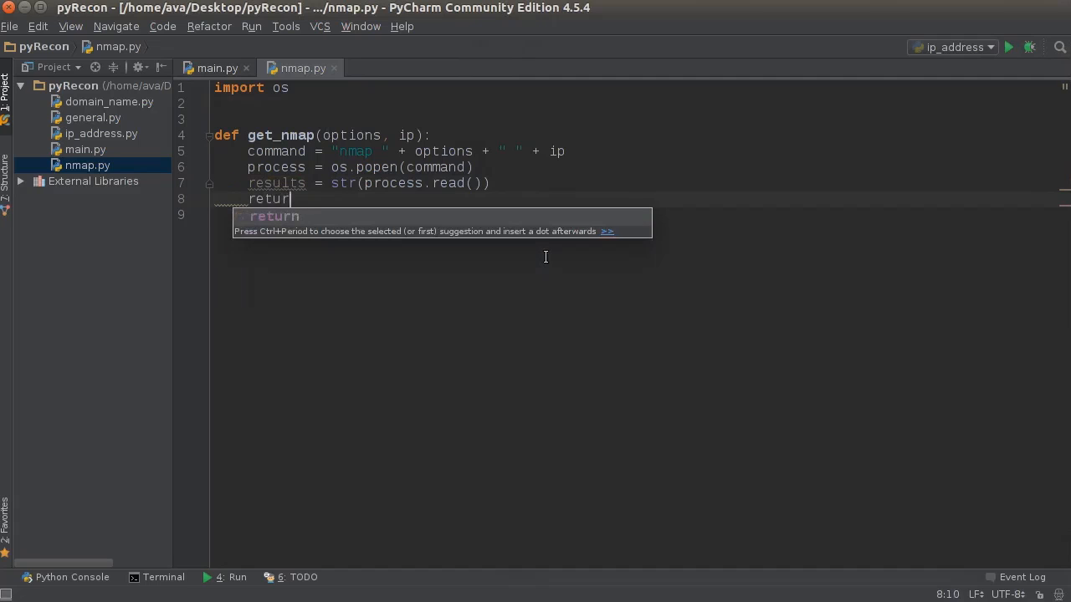
{"action": "type", "text": "results"}
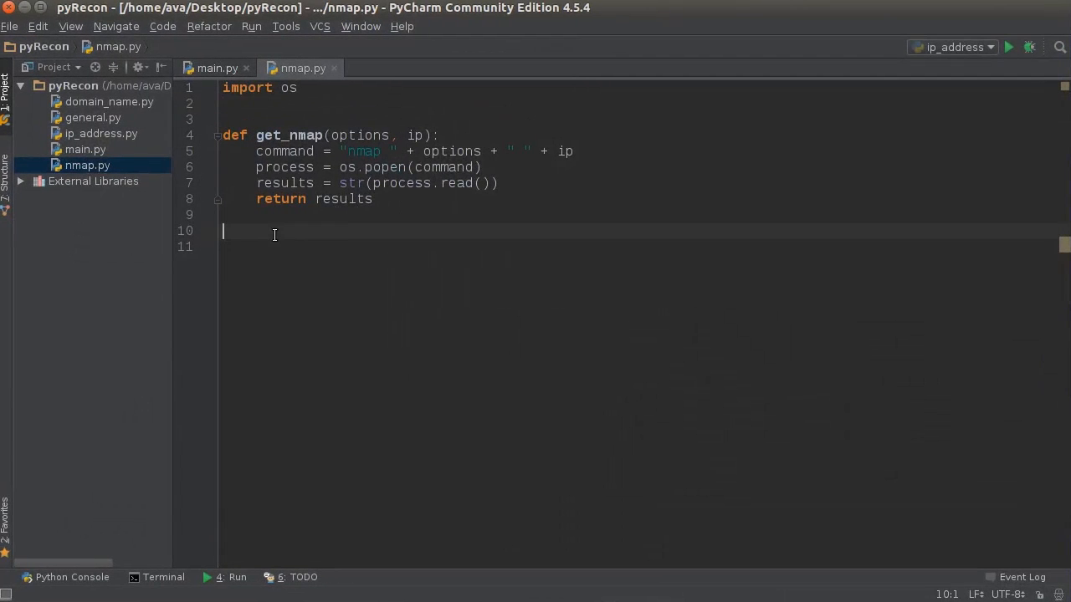
Look up thenewboston's IP and add print(get_nmap('-F', '54.186.250.79')).
{"action": "type", "text": "print("}
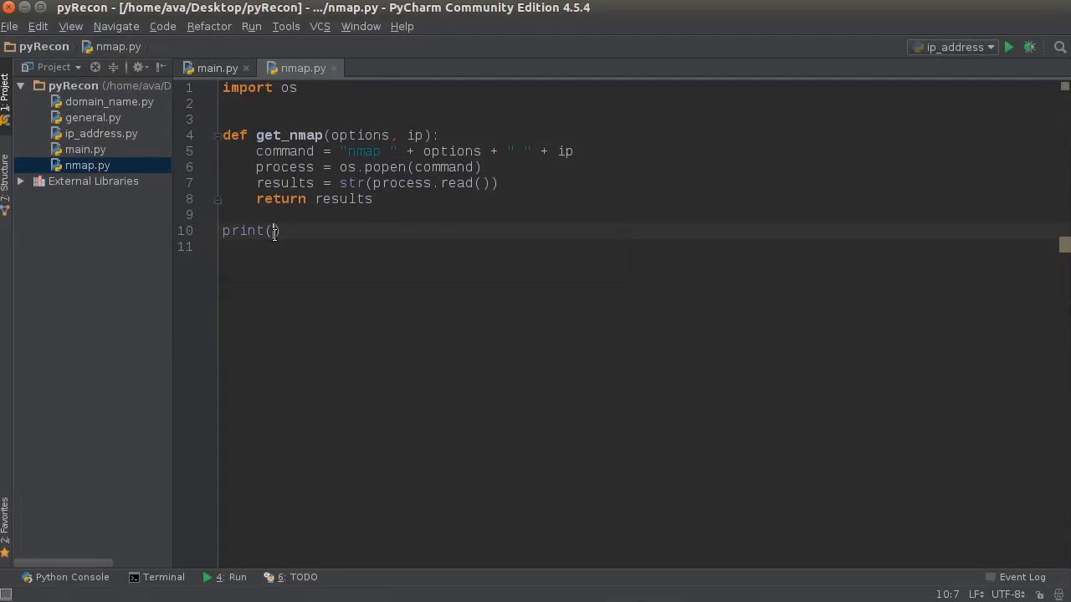
{"action": "type", "text": "get"}
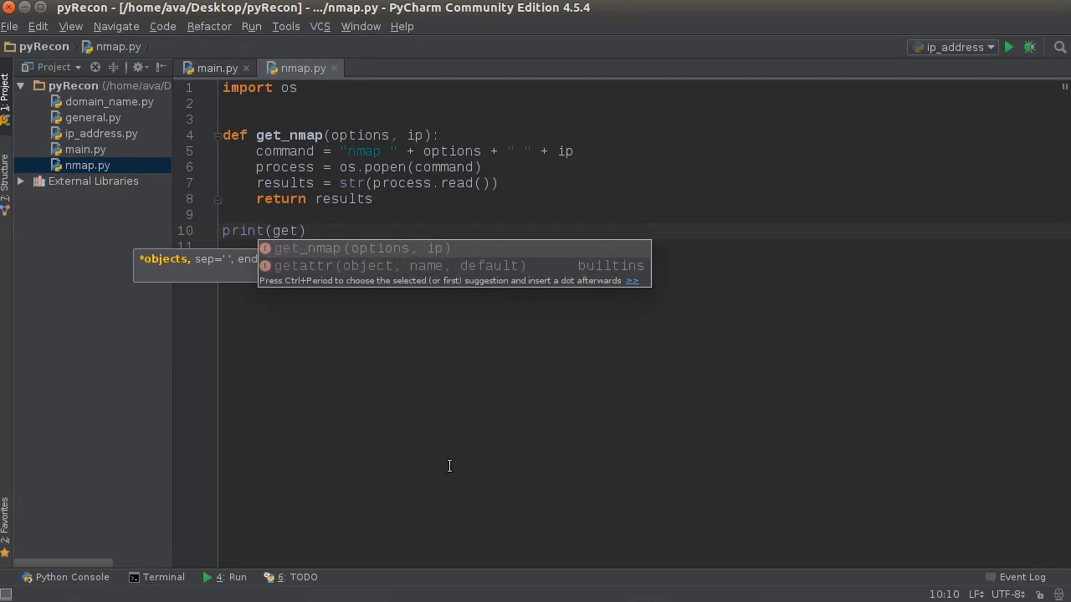
{"action": "key", "text": "Tab"}
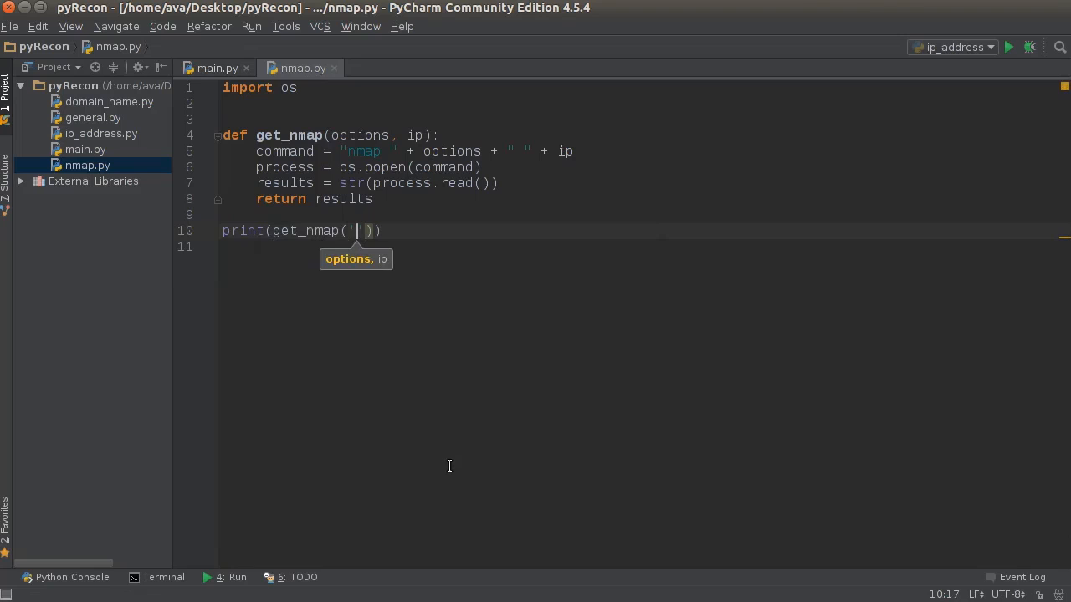
{"action": "type", "text": "-F',"}
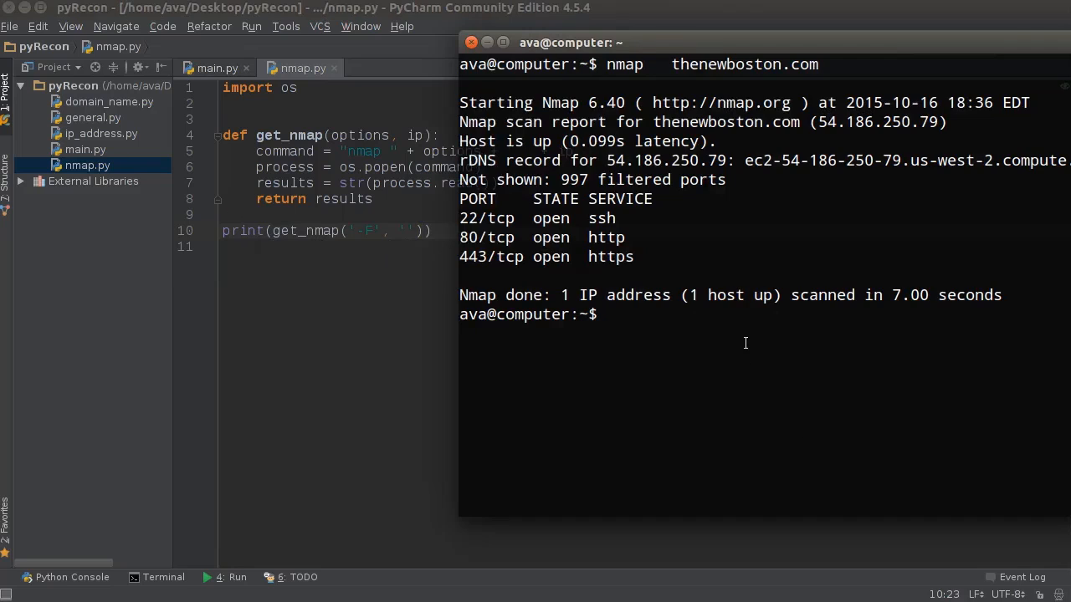
{"action": "type", "text": "host"}
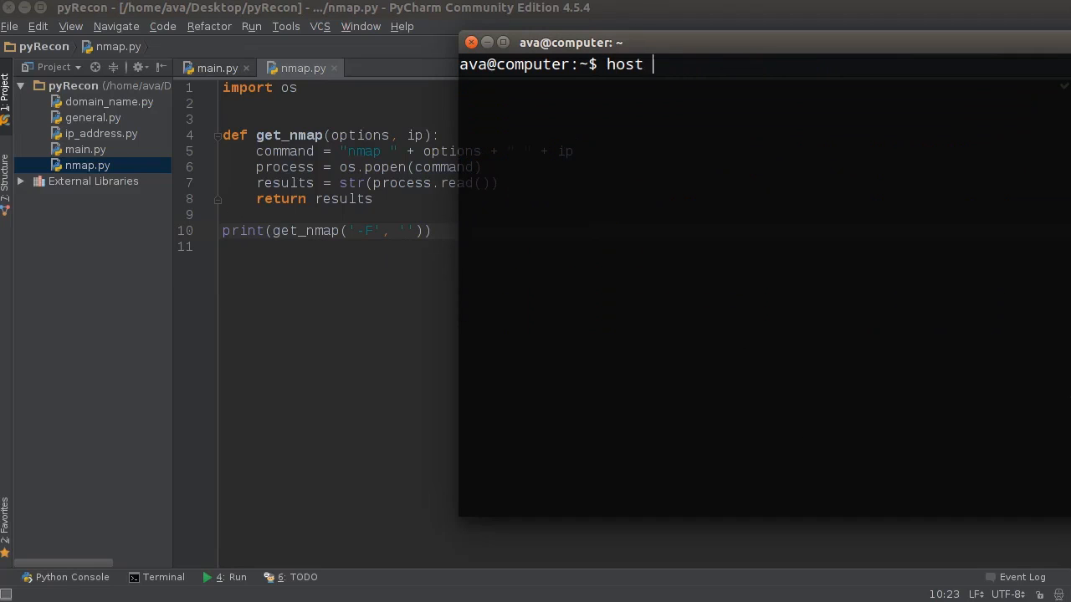
{"action": "type", "text": "thenewb os"}
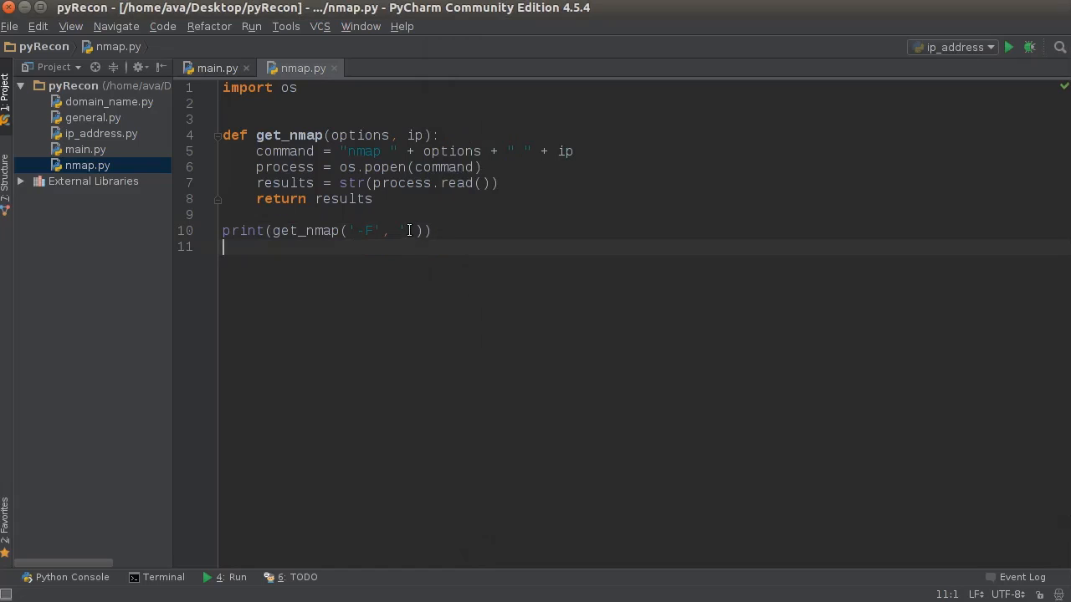
{"action": "type", "text": "54.186.210.79"}
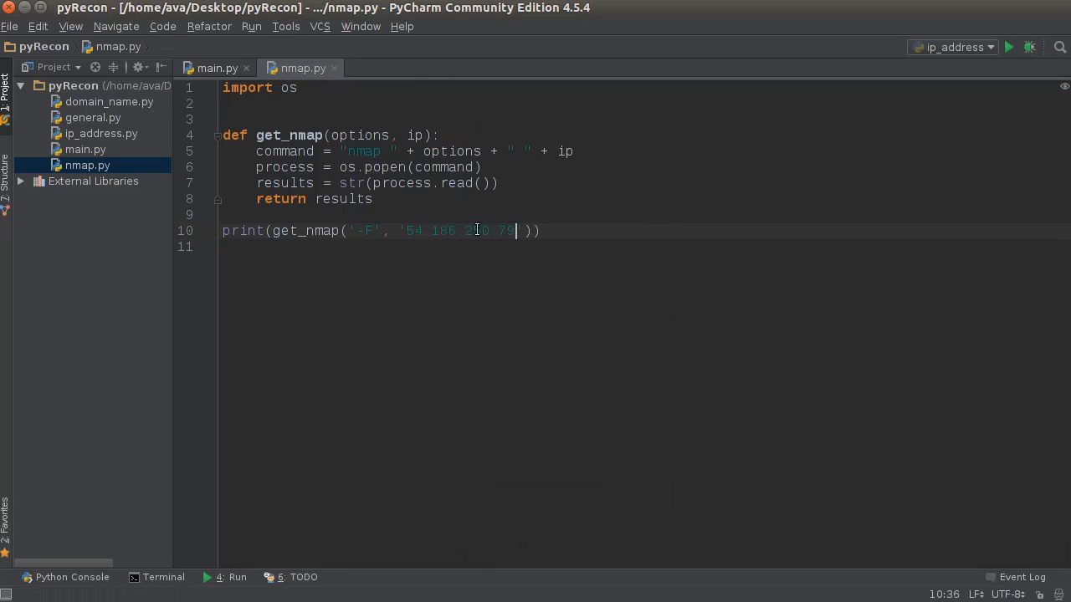
Run the nmap script and review the report showing ports 22, 80 and 443 open.
{"action": "right_click", "coordinate": [476, 231]}
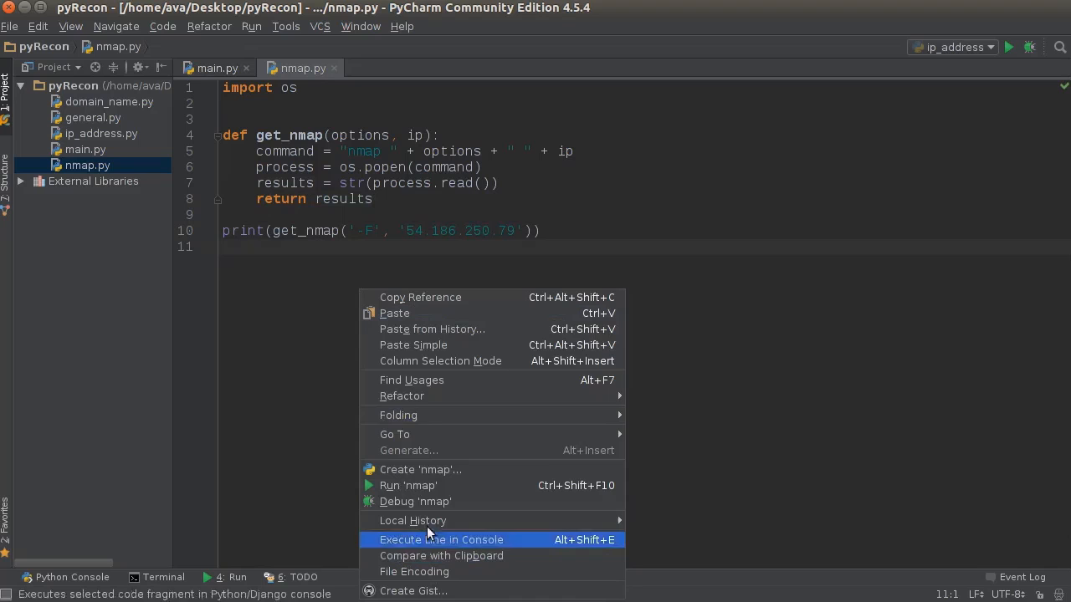
{"action": "mouse_move", "coordinate": [409, 485]}
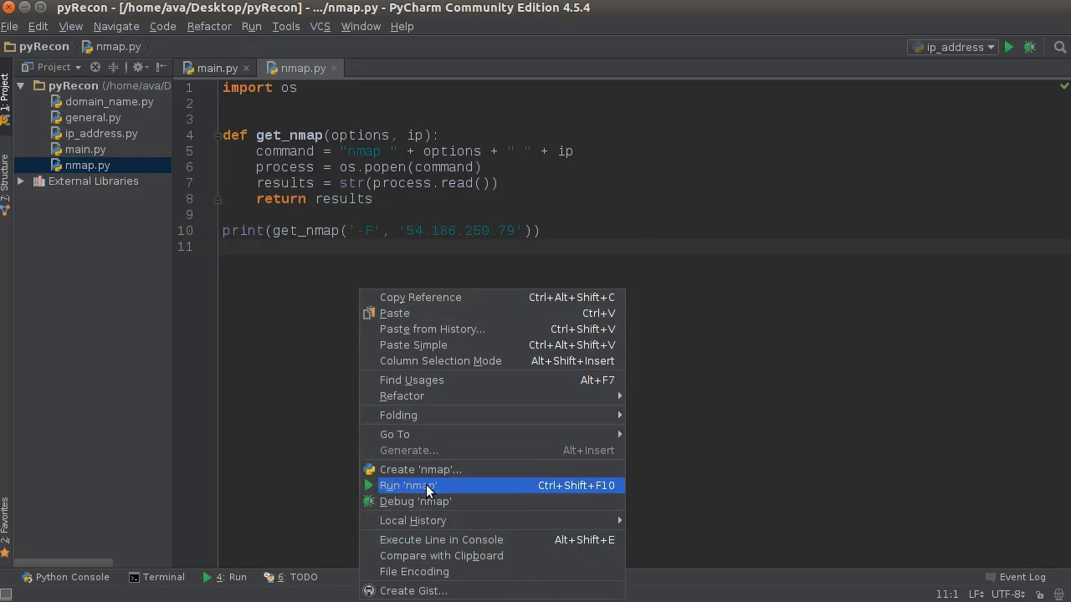
{"action": "left_click", "coordinate": [408, 485]}
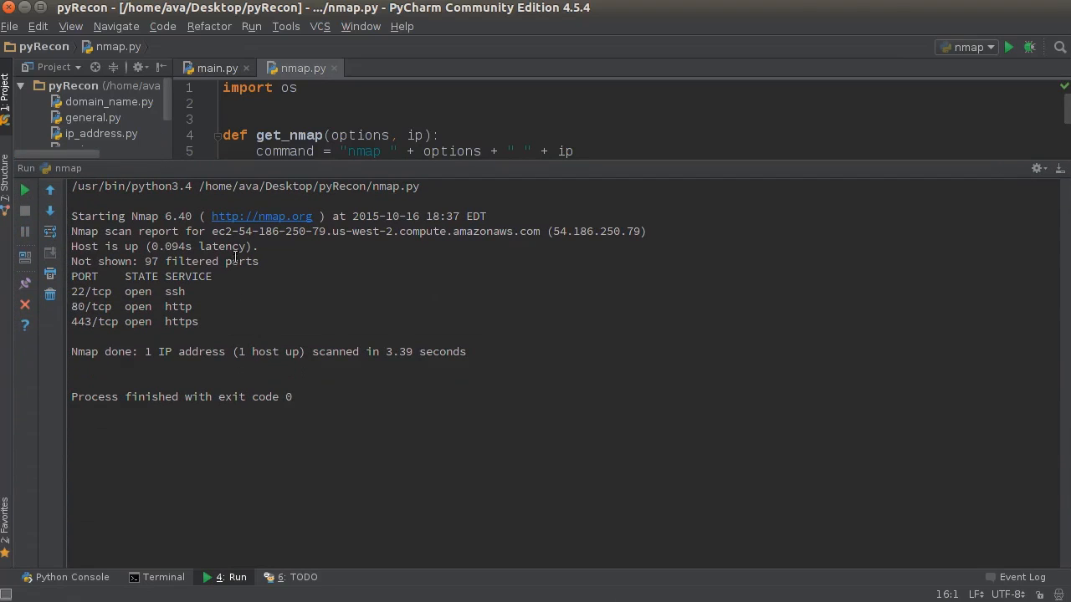
{"action": "left_click_drag", "start_coordinate": [117, 306], "coordinate": [466, 351]}
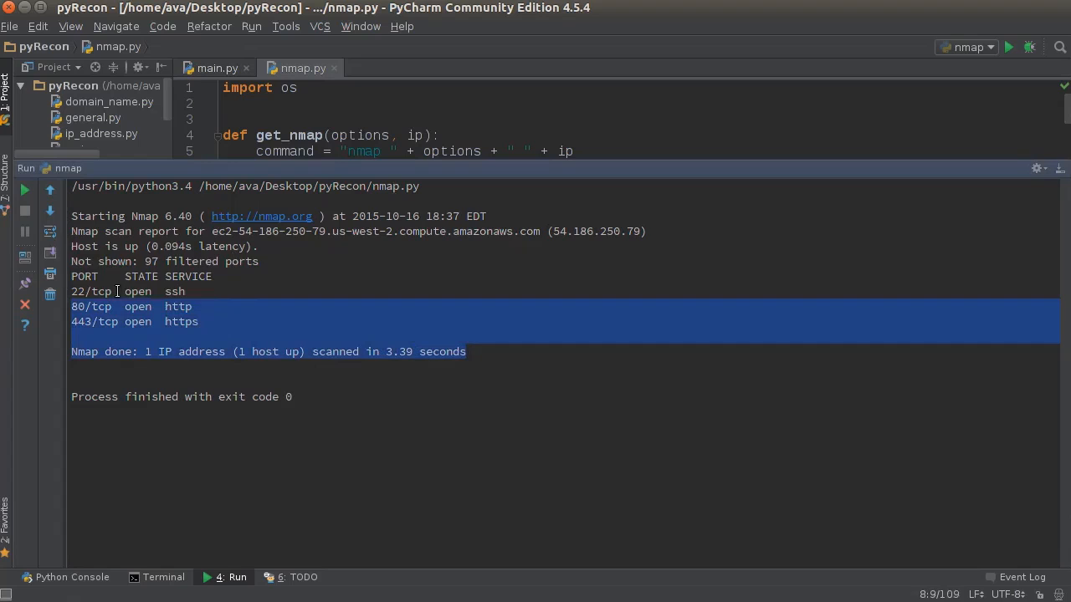
{"action": "left_click", "coordinate": [187, 291]}
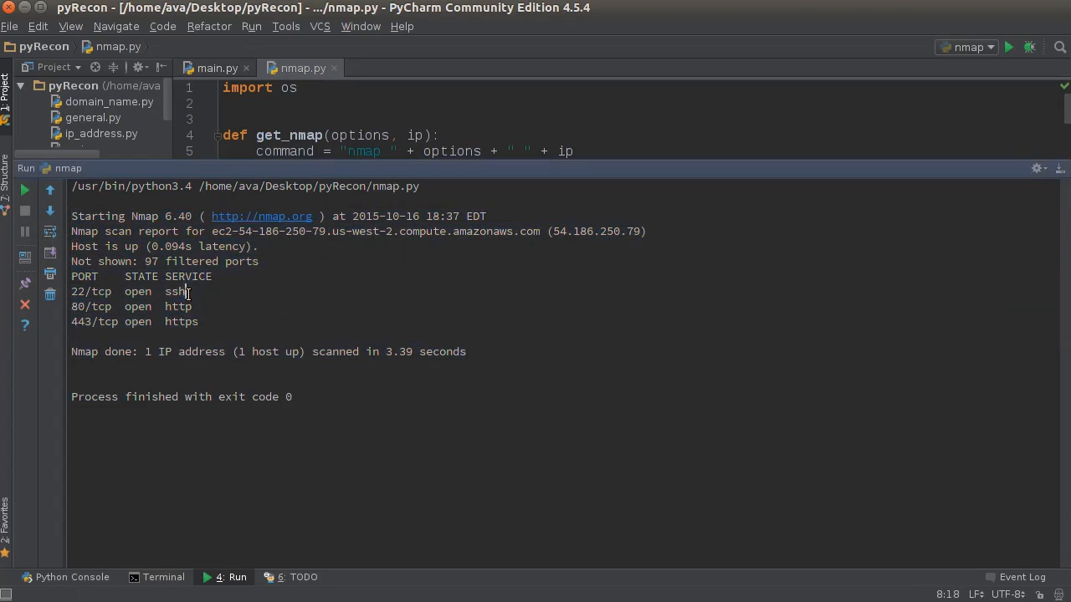